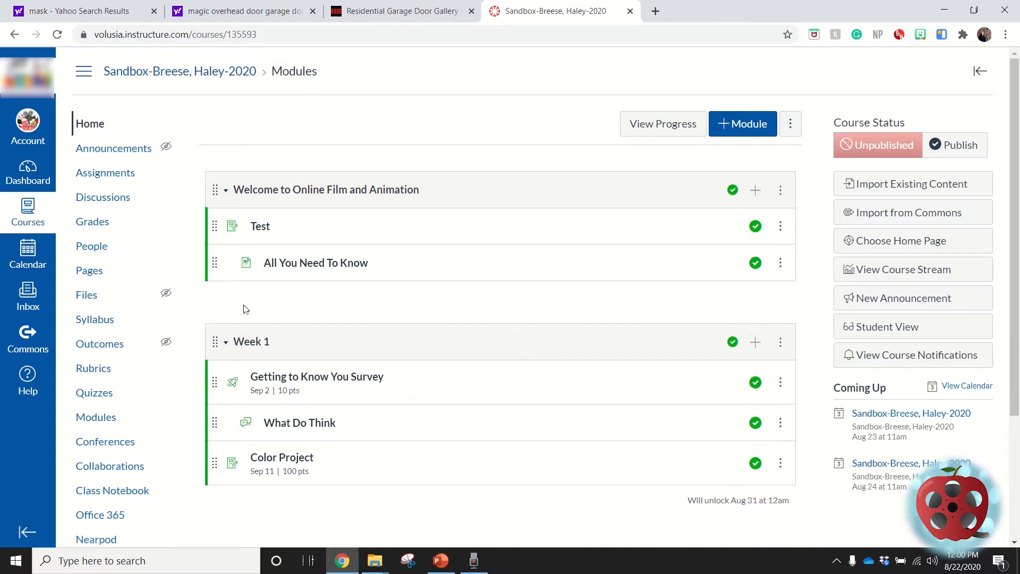
Open the Getting to Know You Survey from Week 1 of the Sandbox course modules.
{"action": "left_click", "coordinate": [317, 376]}
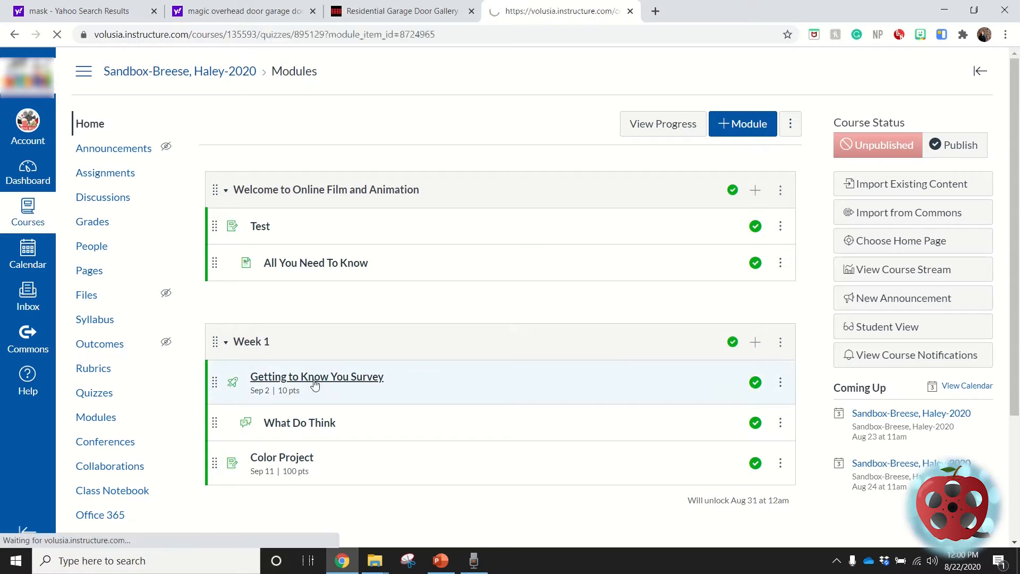
{"action": "left_click", "coordinate": [316, 376]}
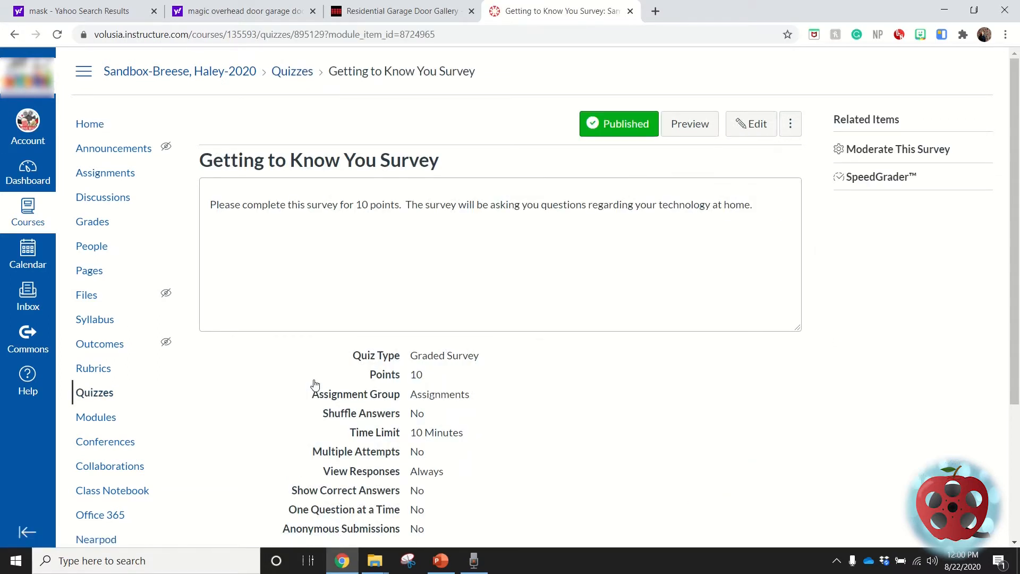
{"action": "mouse_move", "coordinate": [897, 148]}
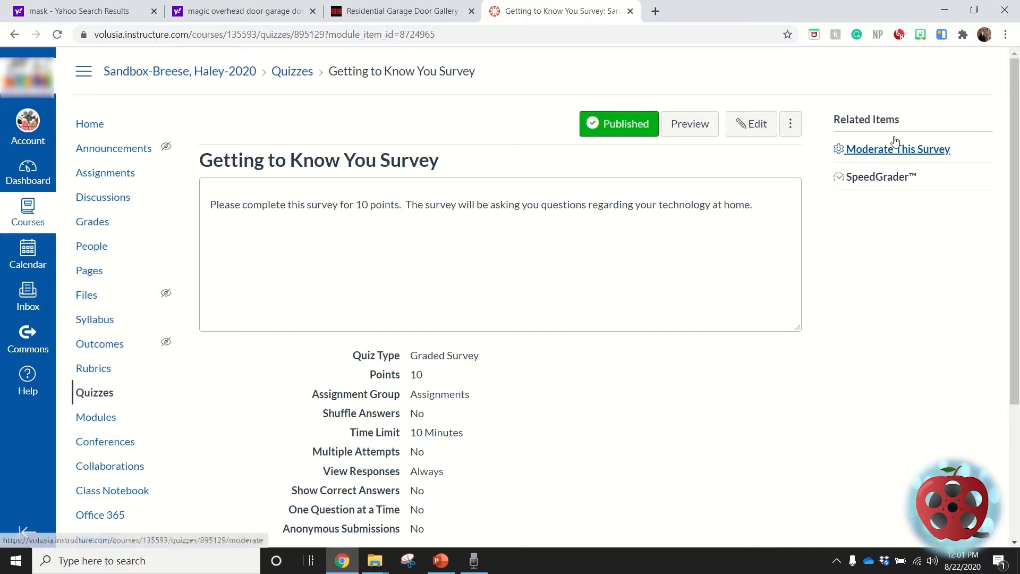
{"action": "mouse_move", "coordinate": [917, 155]}
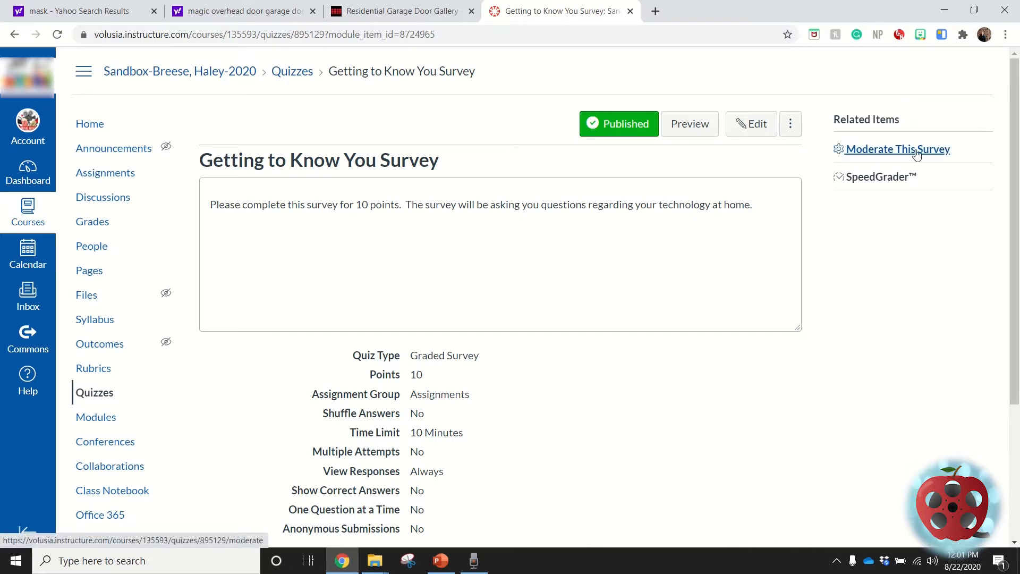
{"action": "mouse_move", "coordinate": [879, 176]}
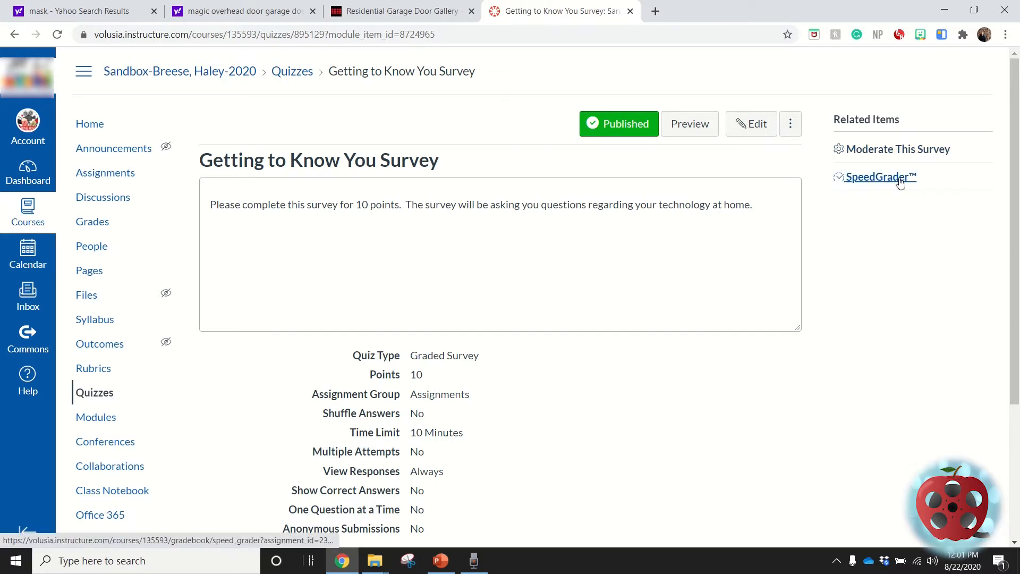
{"action": "mouse_move", "coordinate": [898, 198]}
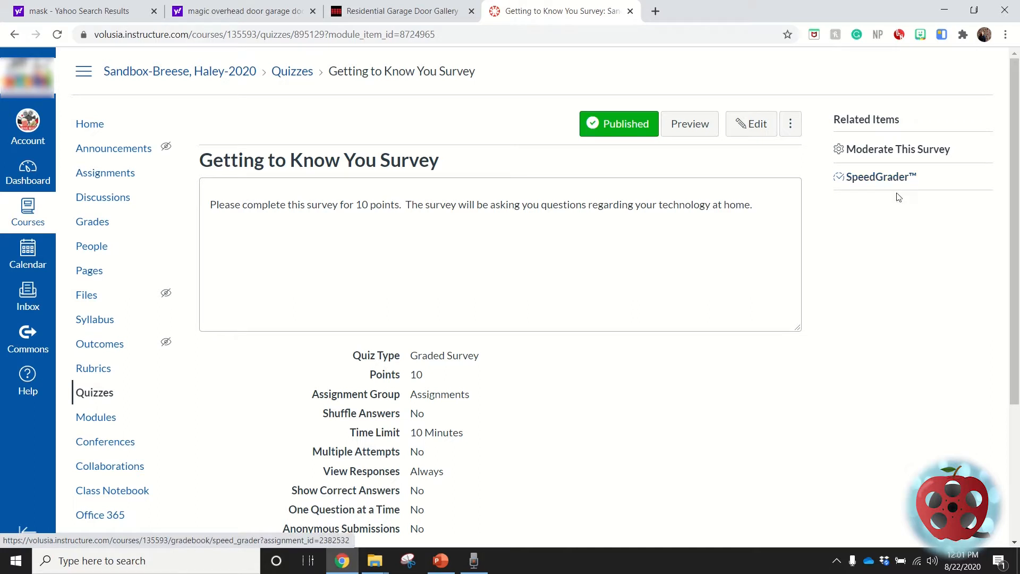
{"action": "mouse_move", "coordinate": [921, 234]}
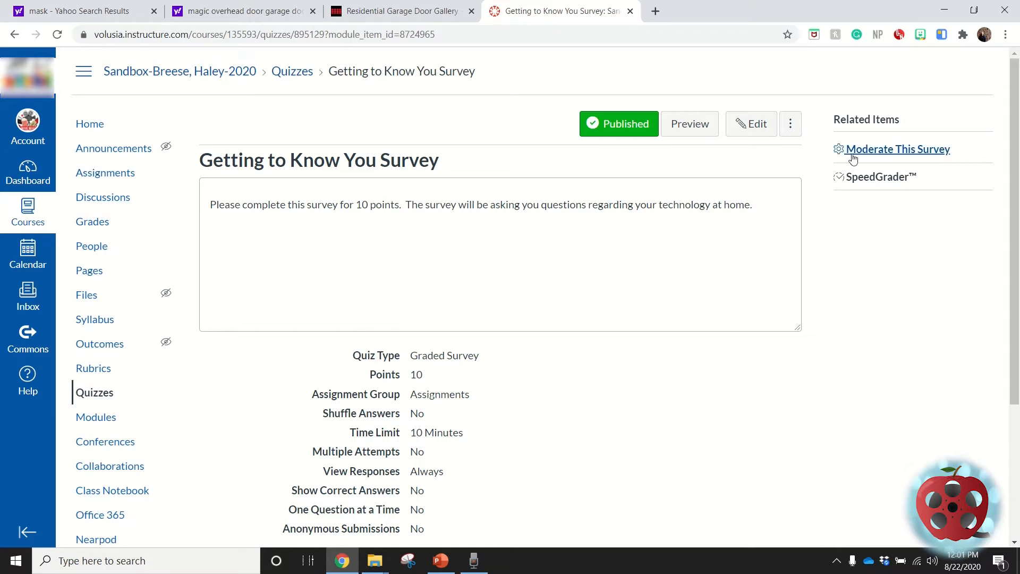
{"action": "mouse_move", "coordinate": [879, 177]}
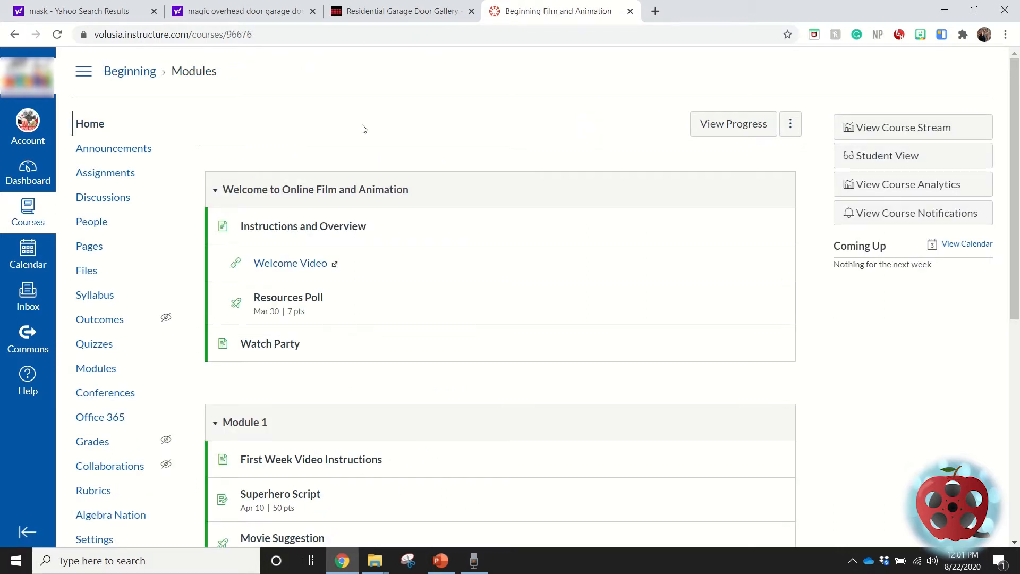
{"action": "mouse_move", "coordinate": [395, 174]}
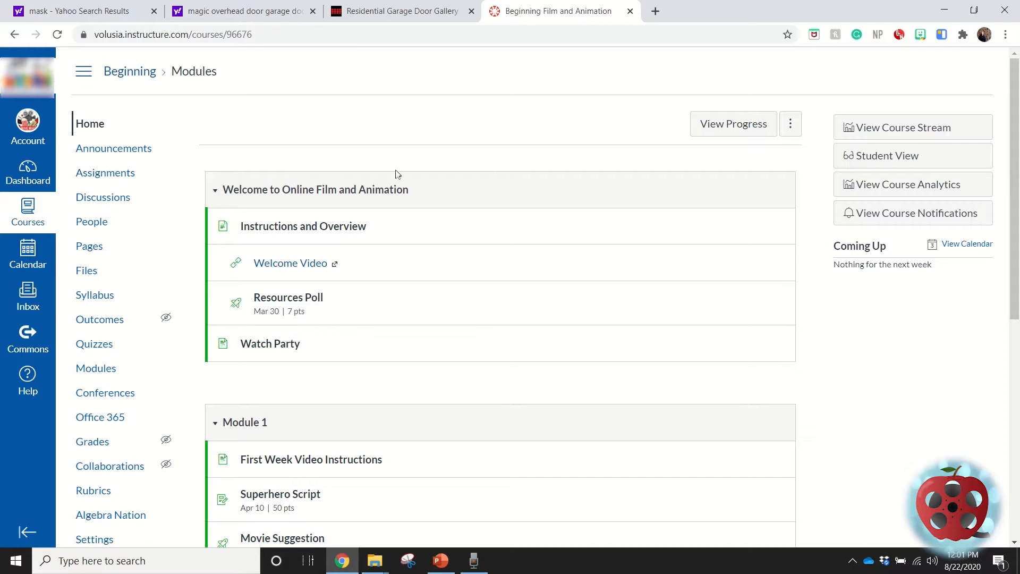
Open the Superhero Script assignment from Module 1 of the Beginning course.
{"action": "scroll", "scroll_direction": "down", "scroll_amount": 3}
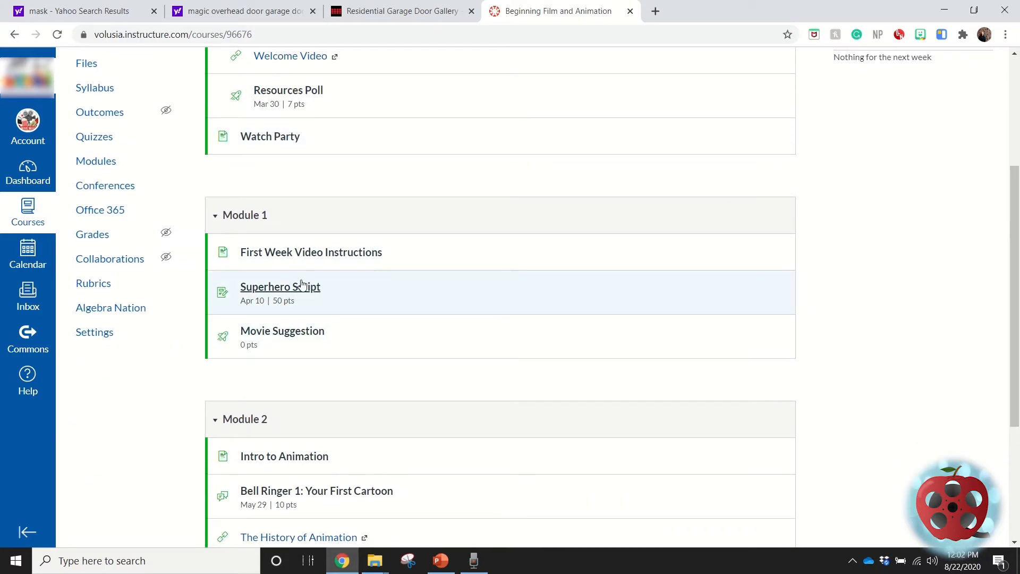
{"action": "left_click", "coordinate": [279, 286]}
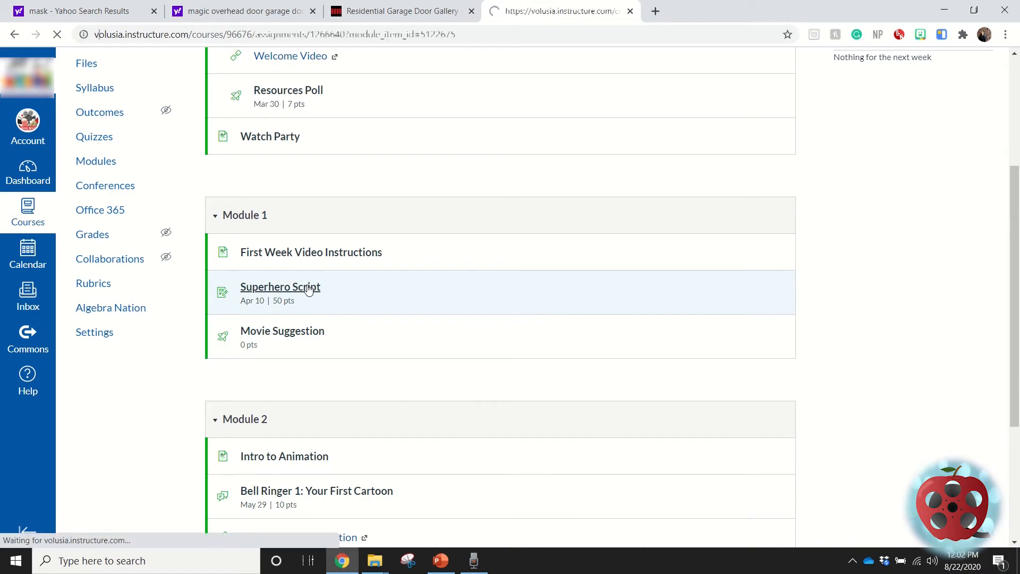
{"action": "left_click", "coordinate": [280, 287]}
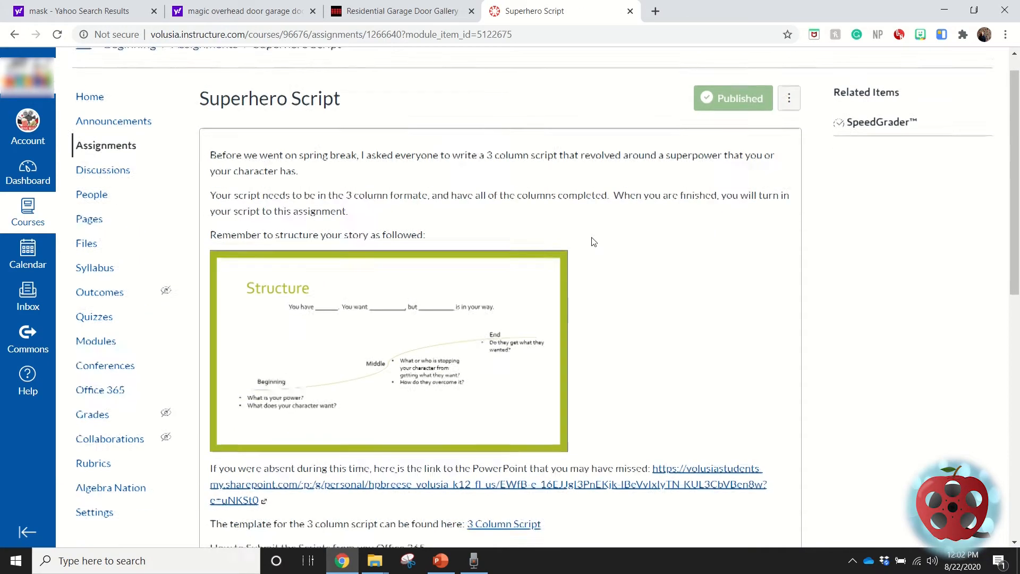
{"action": "scroll", "scroll_direction": "up", "scroll_amount": 3}
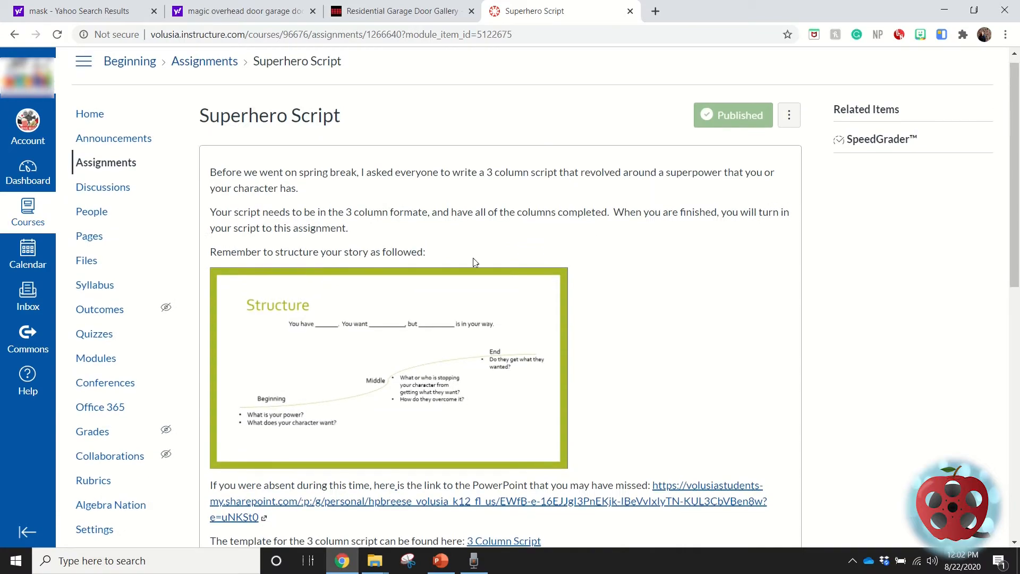
{"action": "mouse_move", "coordinate": [636, 322]}
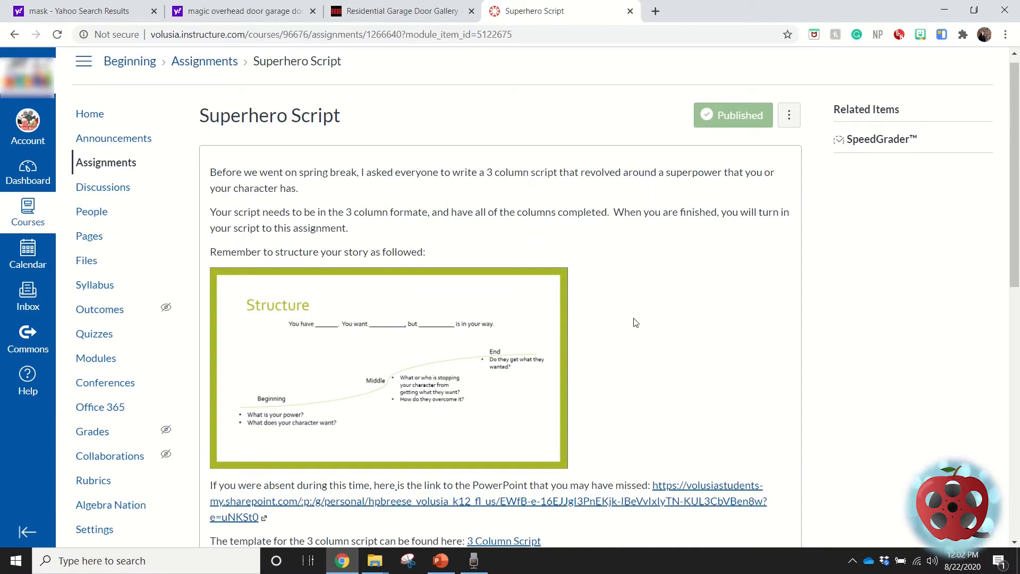
{"action": "scroll", "scroll_direction": "down", "scroll_amount": 3}
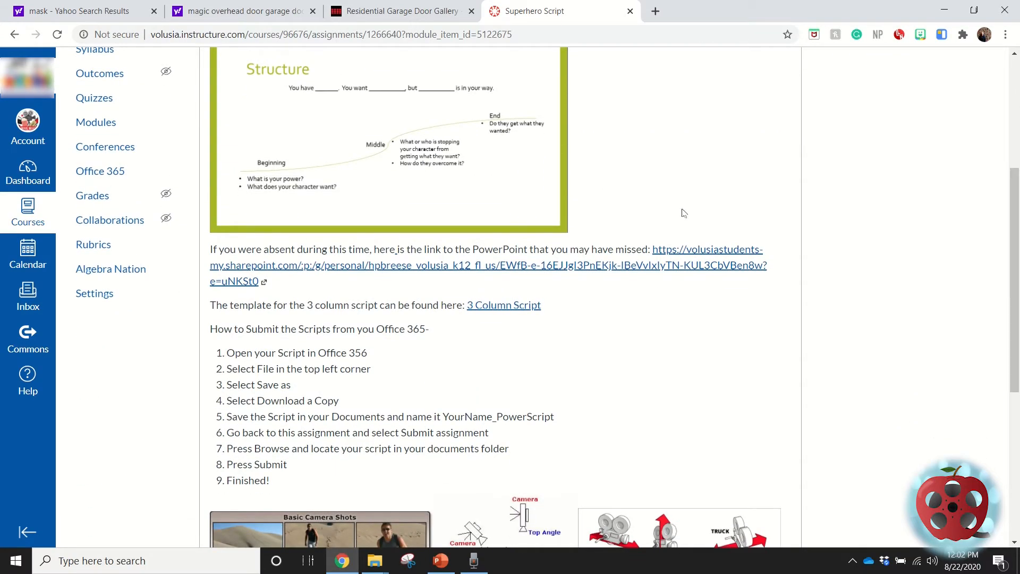
{"action": "mouse_move", "coordinate": [720, 294]}
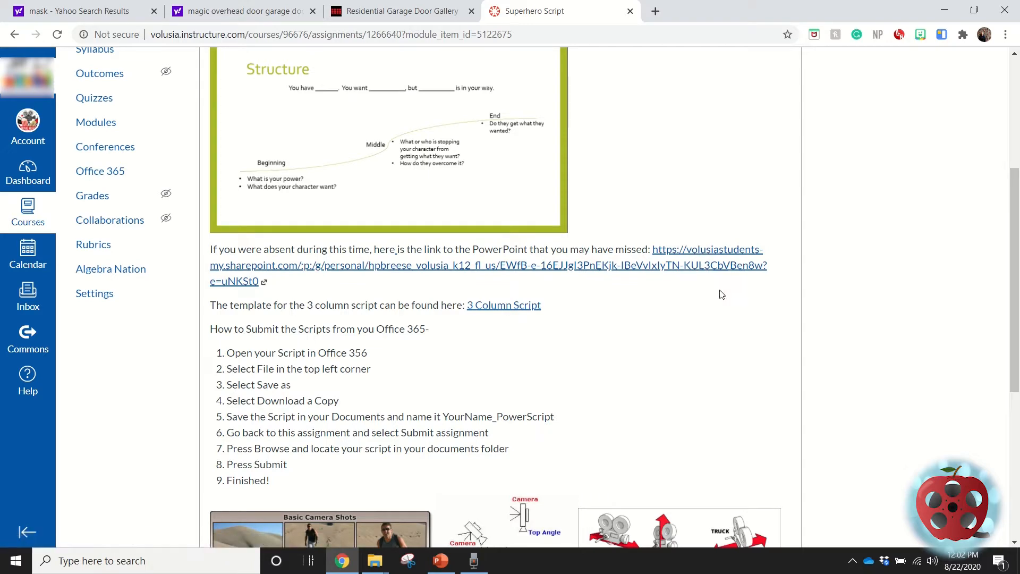
{"action": "mouse_move", "coordinate": [503, 305]}
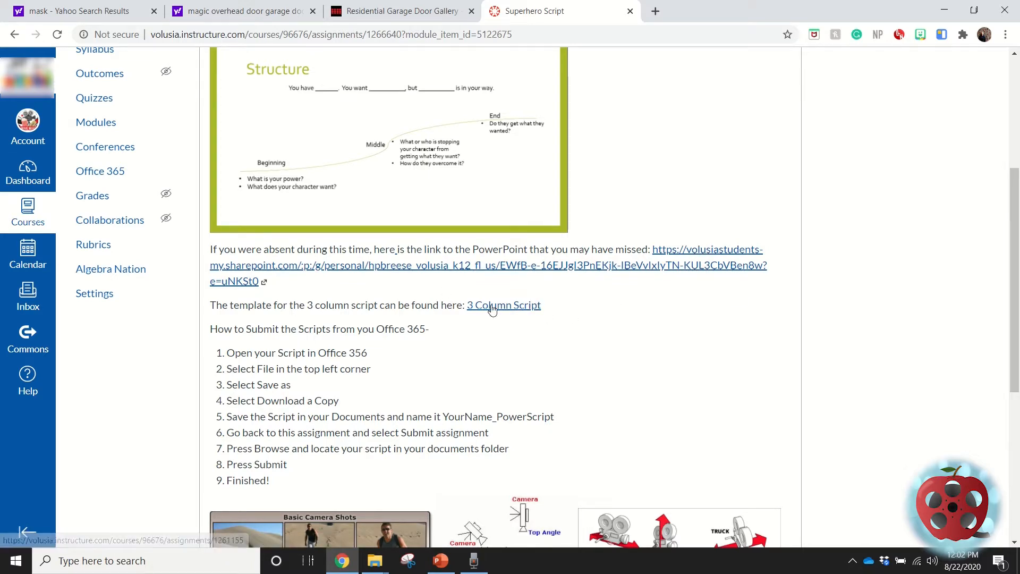
{"action": "scroll", "scroll_direction": "down", "scroll_amount": 3}
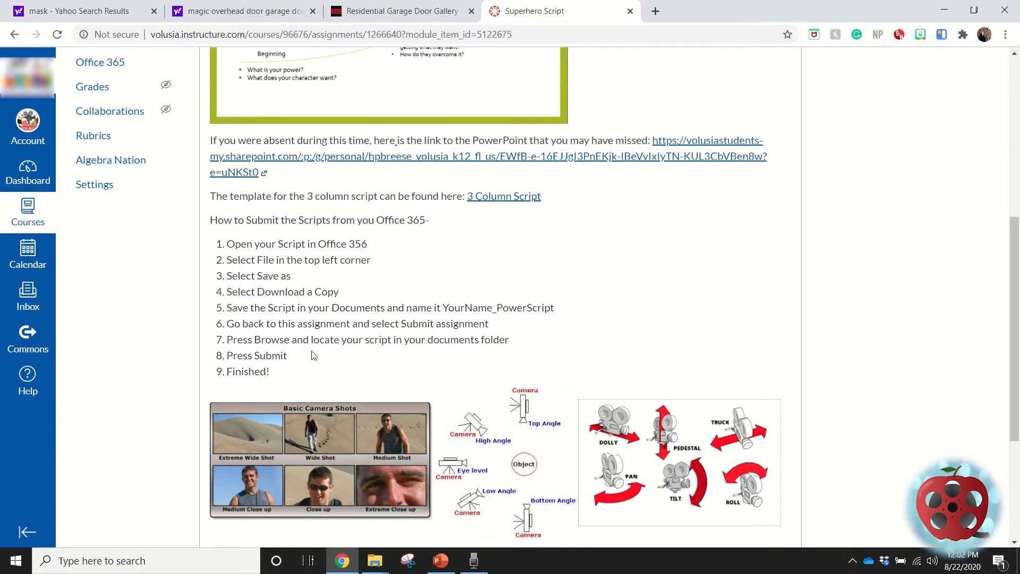
{"action": "scroll", "scroll_direction": "down", "scroll_amount": 3}
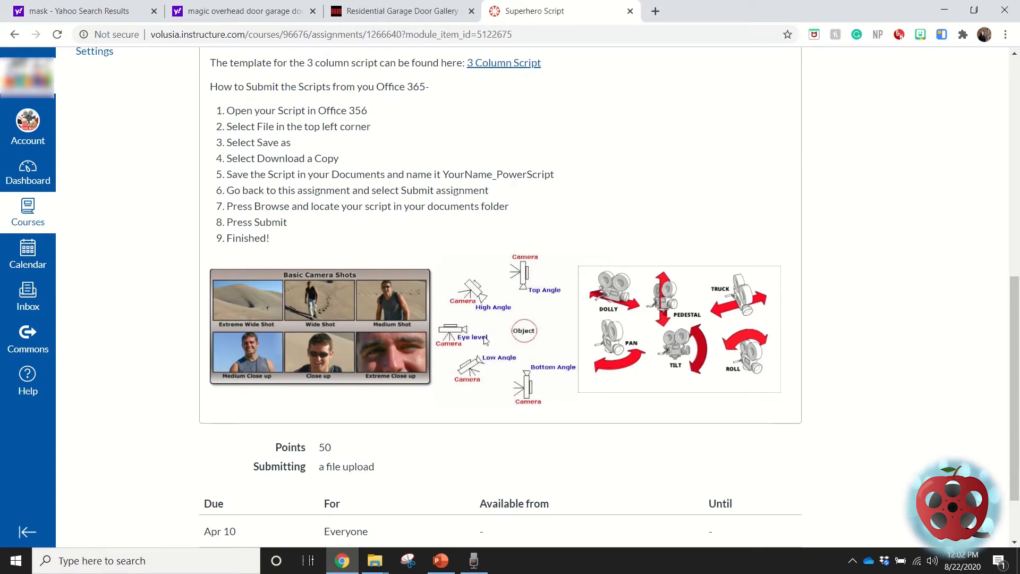
{"action": "mouse_move", "coordinate": [630, 358]}
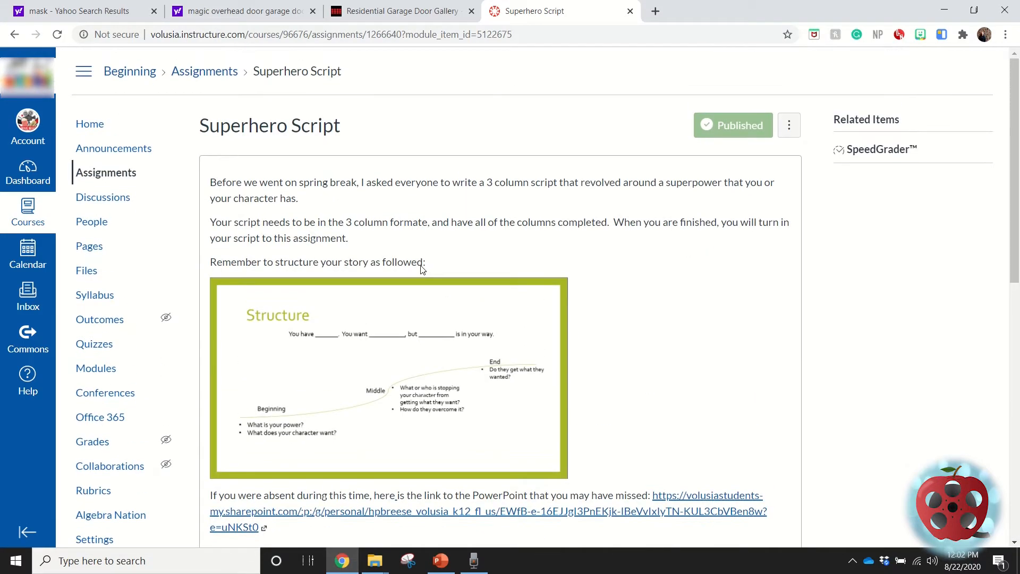
{"action": "mouse_move", "coordinate": [422, 265]}
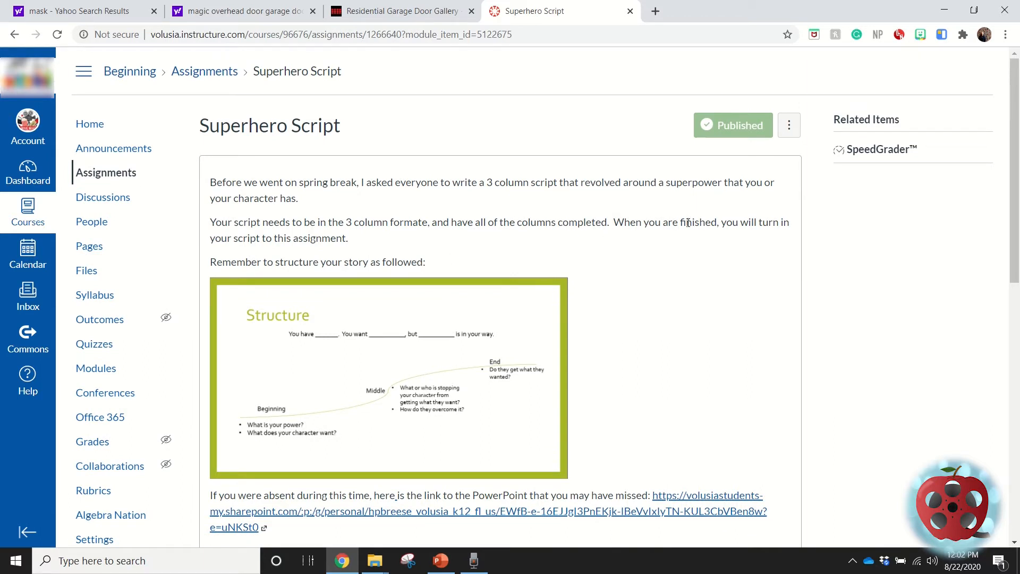
{"action": "mouse_move", "coordinate": [880, 149]}
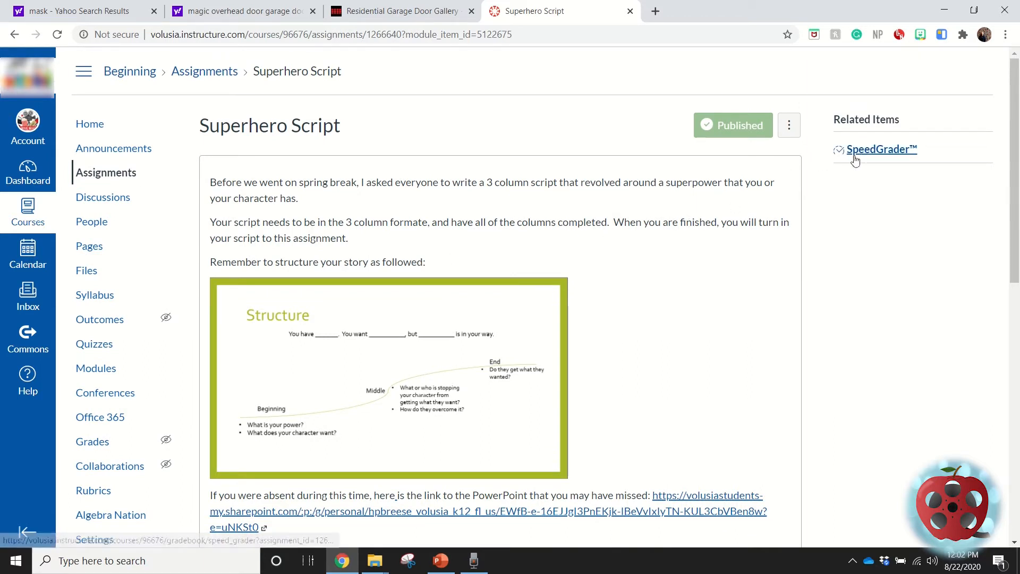
View a student's annotated Superhero Script in SpeedGrader, graded 47/50, with its comments.
{"action": "left_click", "coordinate": [880, 149]}
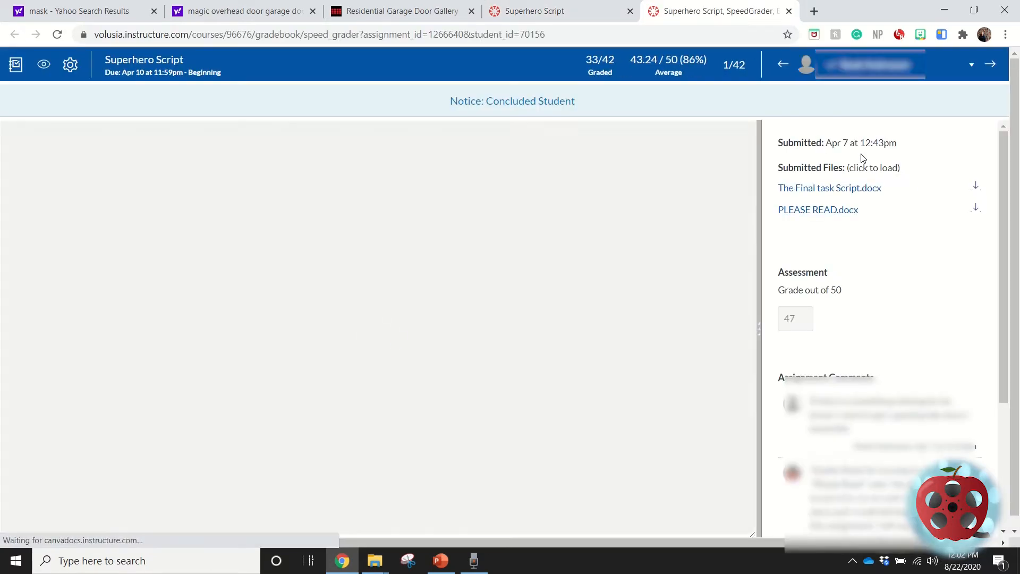
{"action": "left_click", "coordinate": [830, 187]}
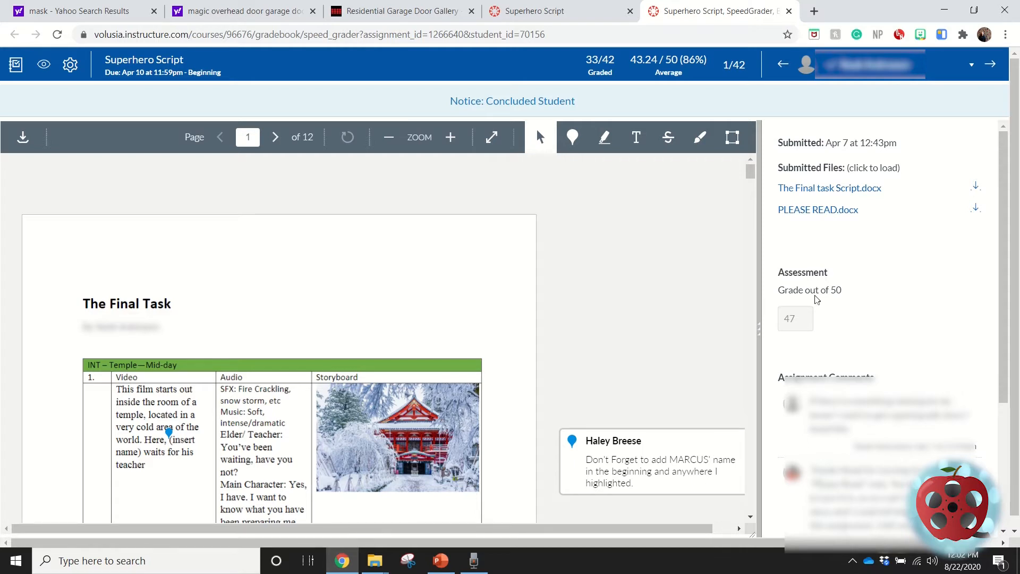
{"action": "mouse_move", "coordinate": [817, 336]}
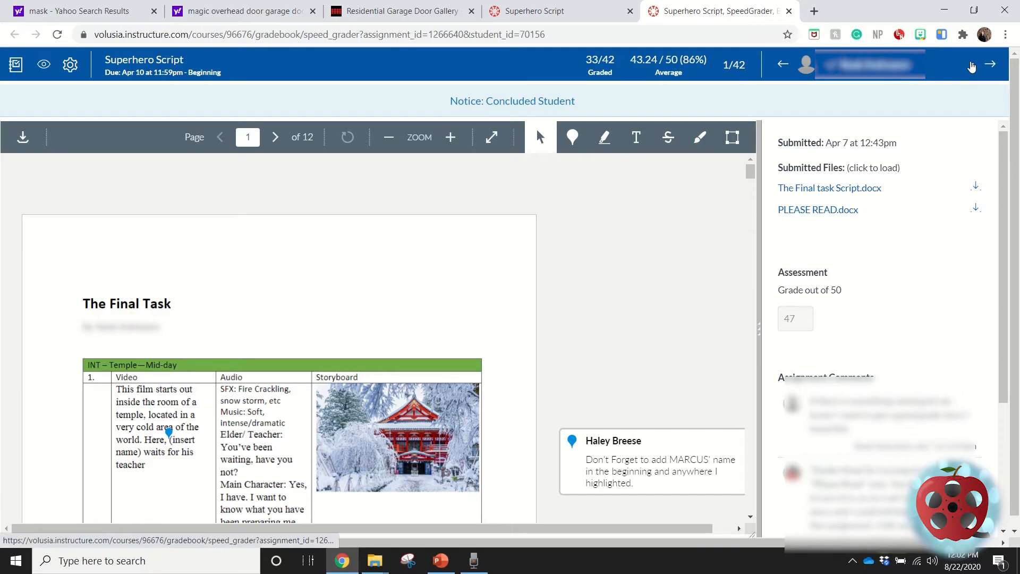
{"action": "mouse_move", "coordinate": [869, 202]}
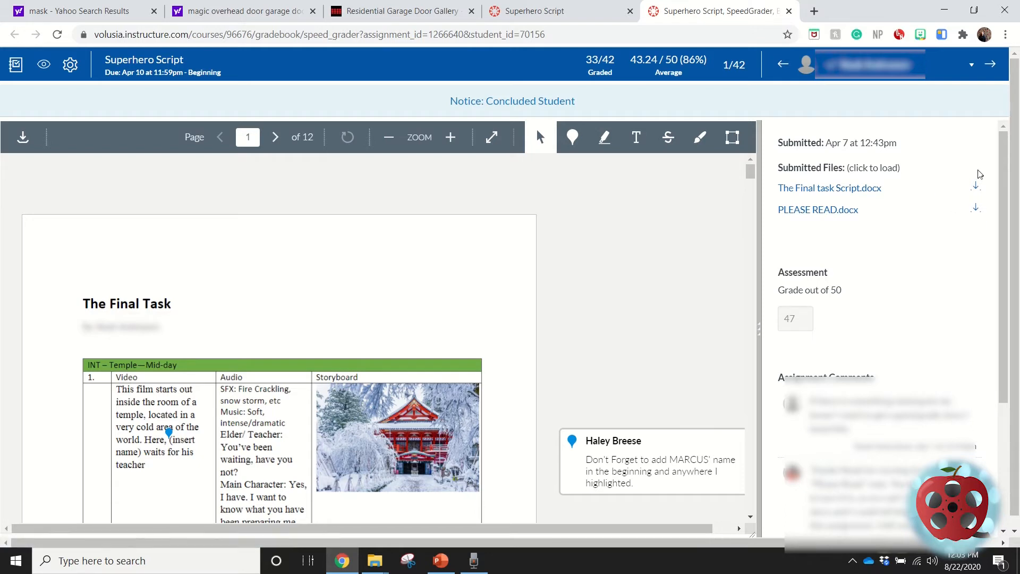
{"action": "scroll", "scroll_direction": "down", "scroll_amount": 3}
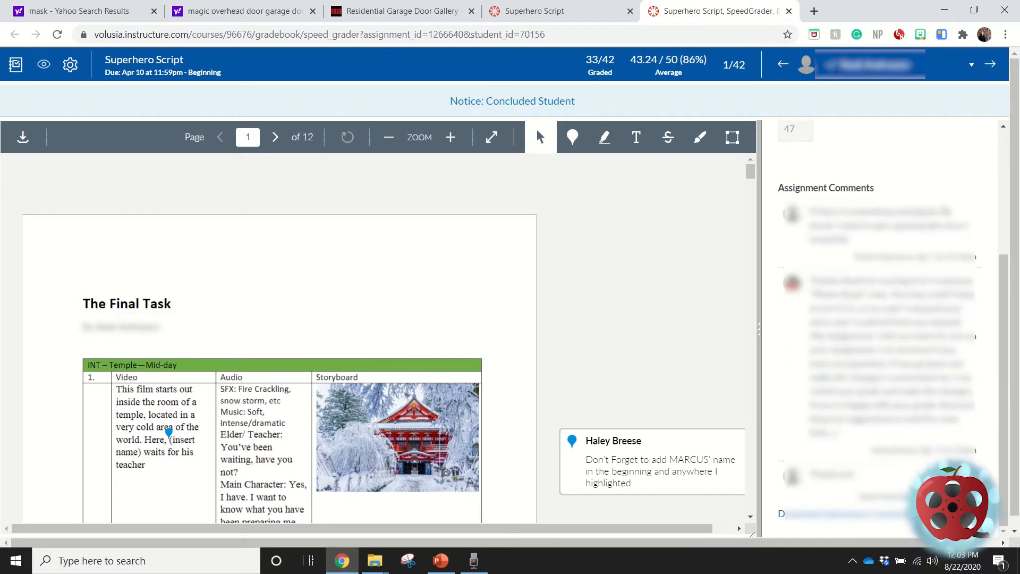
{"action": "scroll", "scroll_direction": "up", "scroll_amount": 3}
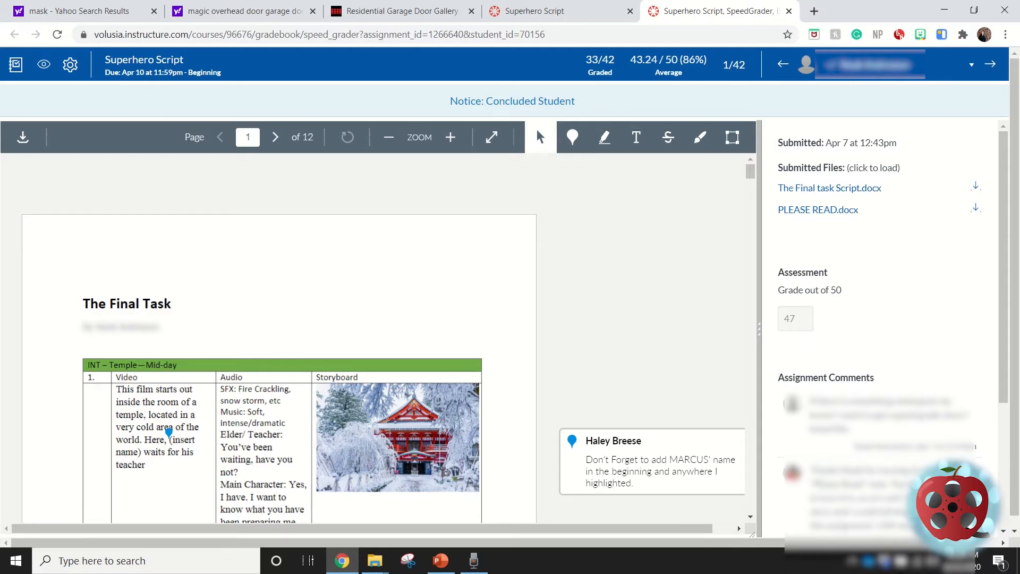
Scroll through the annotated submission and its tools before leaving SpeedGrader.
{"action": "scroll", "scroll_direction": "down", "scroll_amount": 3}
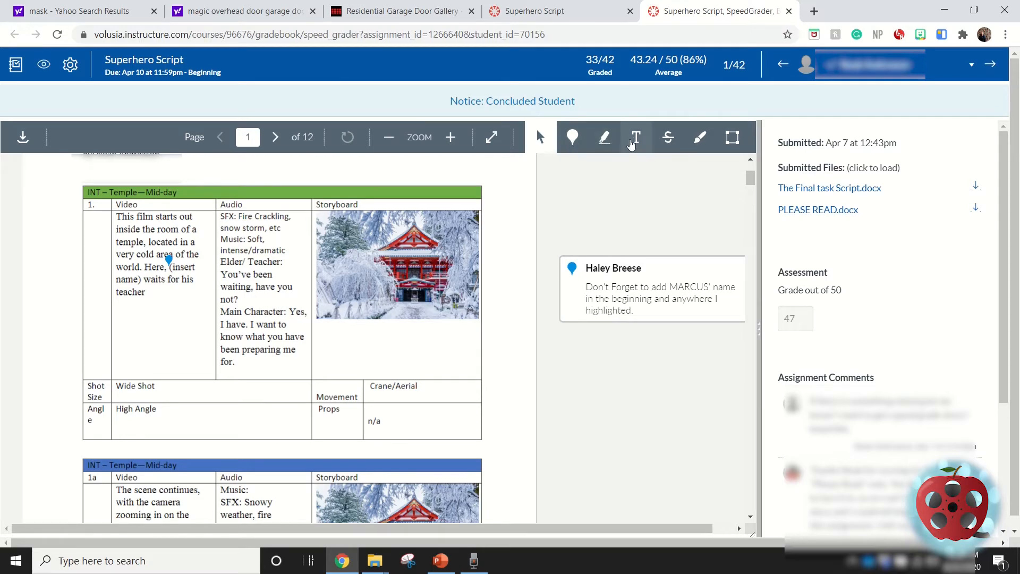
{"action": "mouse_move", "coordinate": [635, 137]}
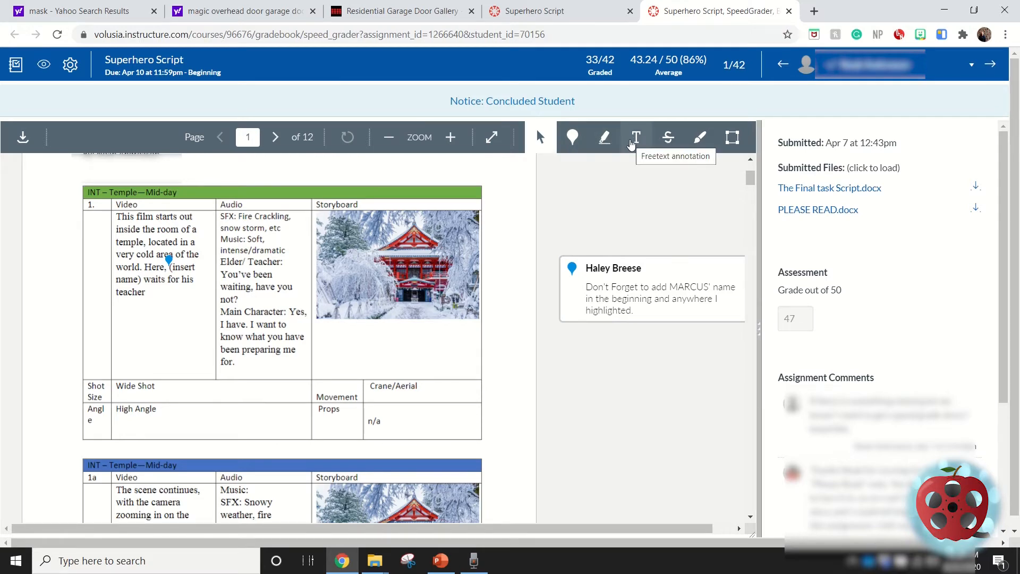
{"action": "mouse_move", "coordinate": [563, 198]}
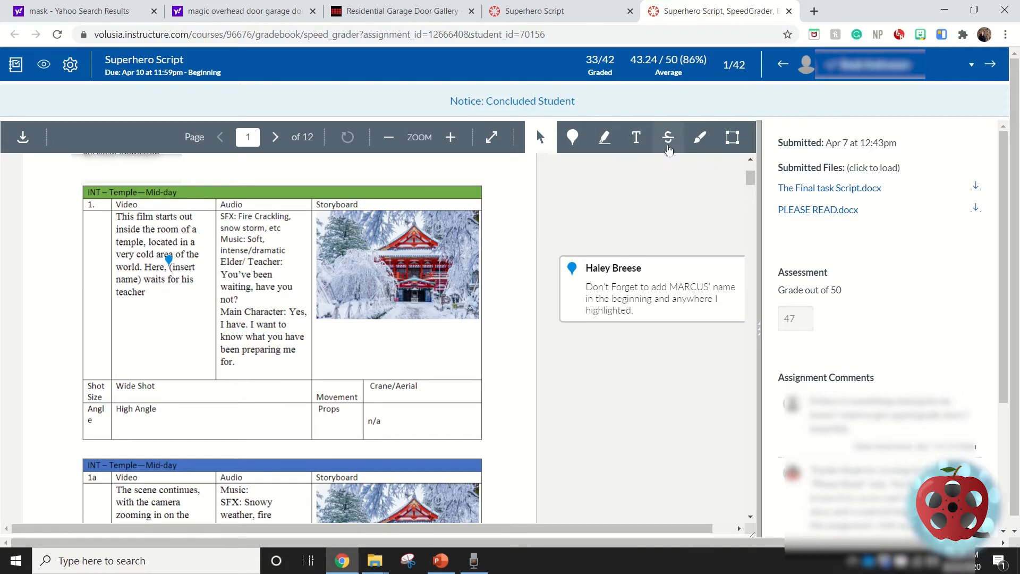
{"action": "mouse_move", "coordinate": [669, 137]}
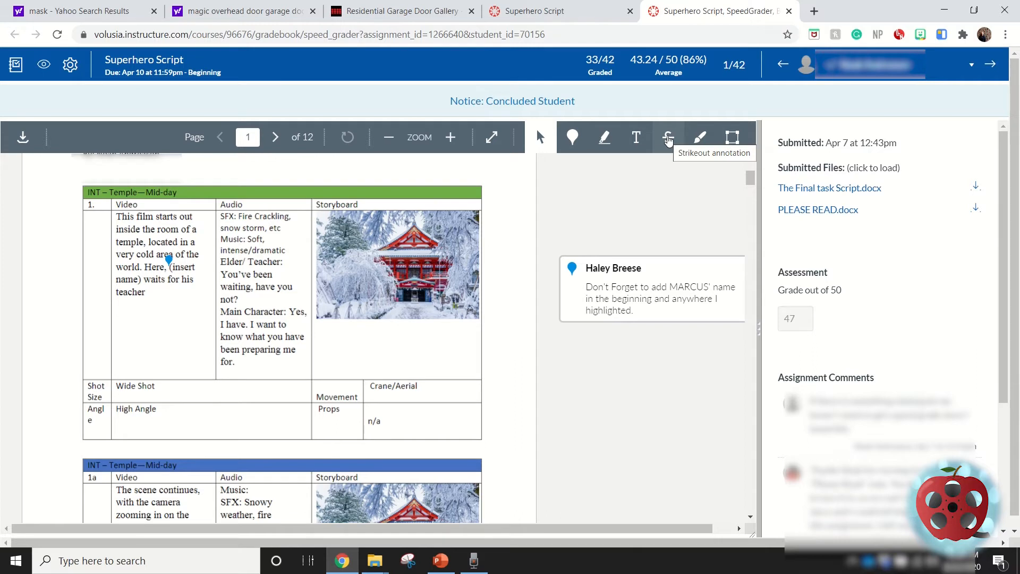
{"action": "mouse_move", "coordinate": [701, 137]}
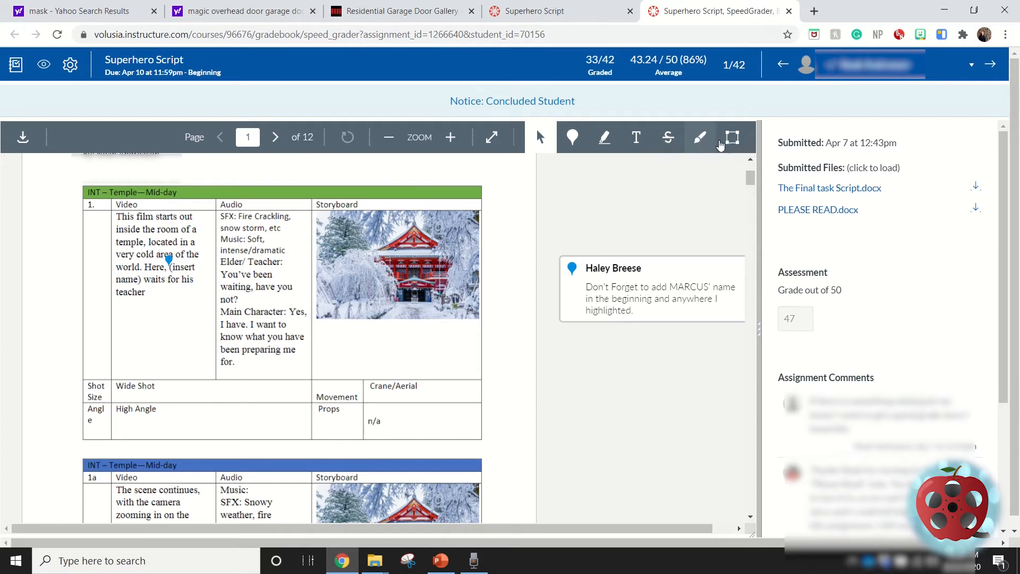
{"action": "mouse_move", "coordinate": [700, 137]}
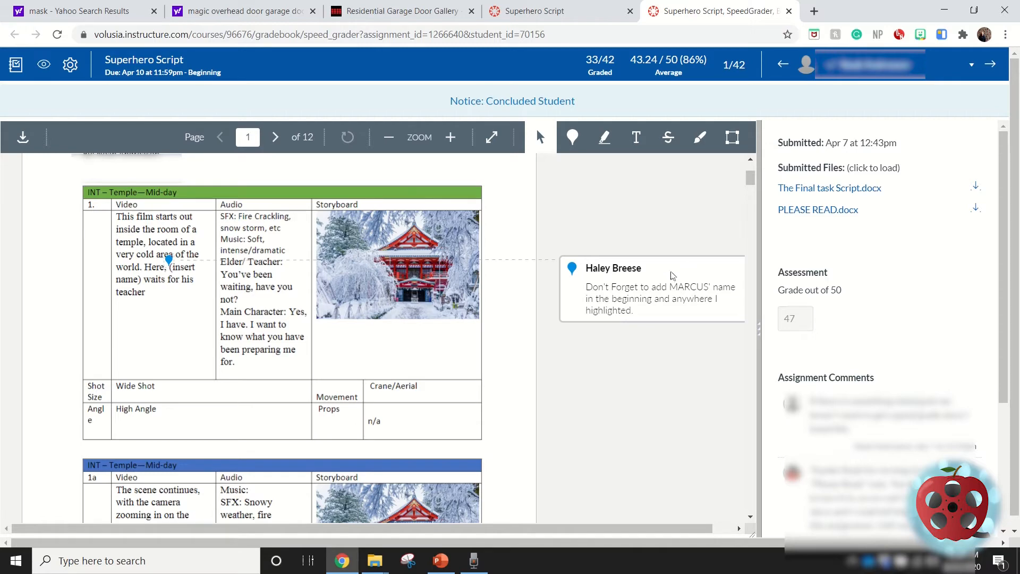
{"action": "mouse_move", "coordinate": [698, 198]}
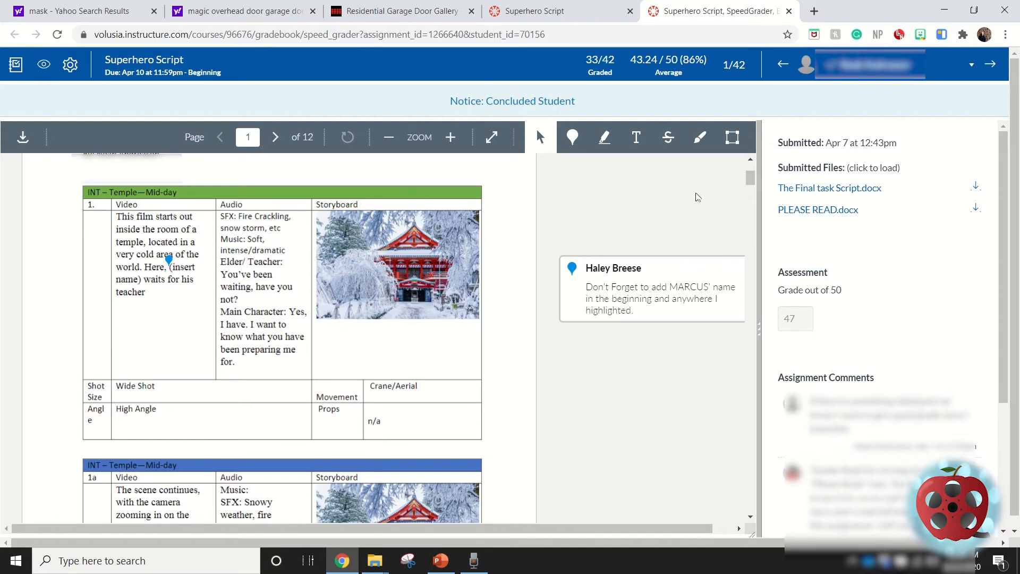
{"action": "mouse_move", "coordinate": [975, 70]}
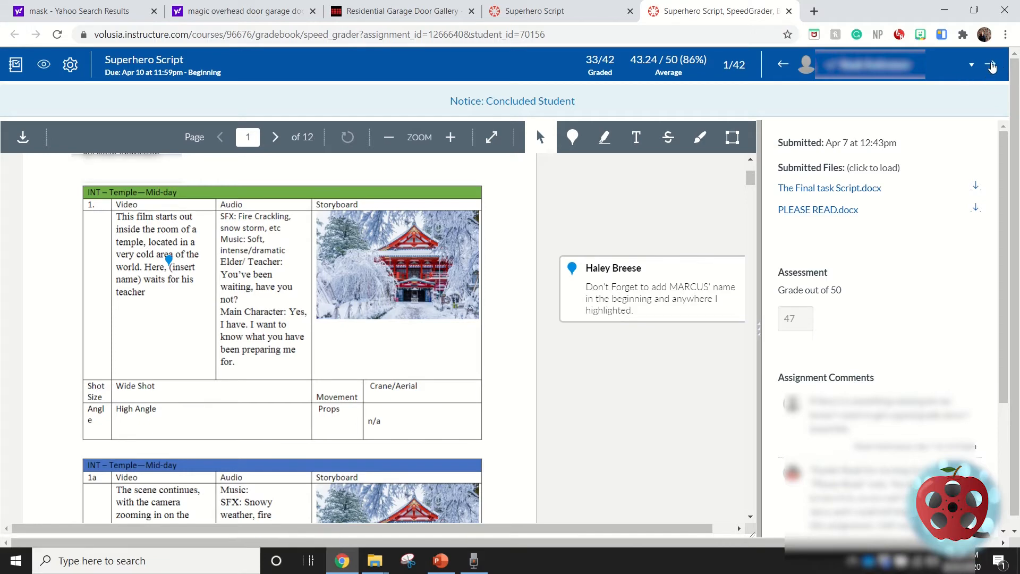
{"action": "mouse_move", "coordinate": [667, 371]}
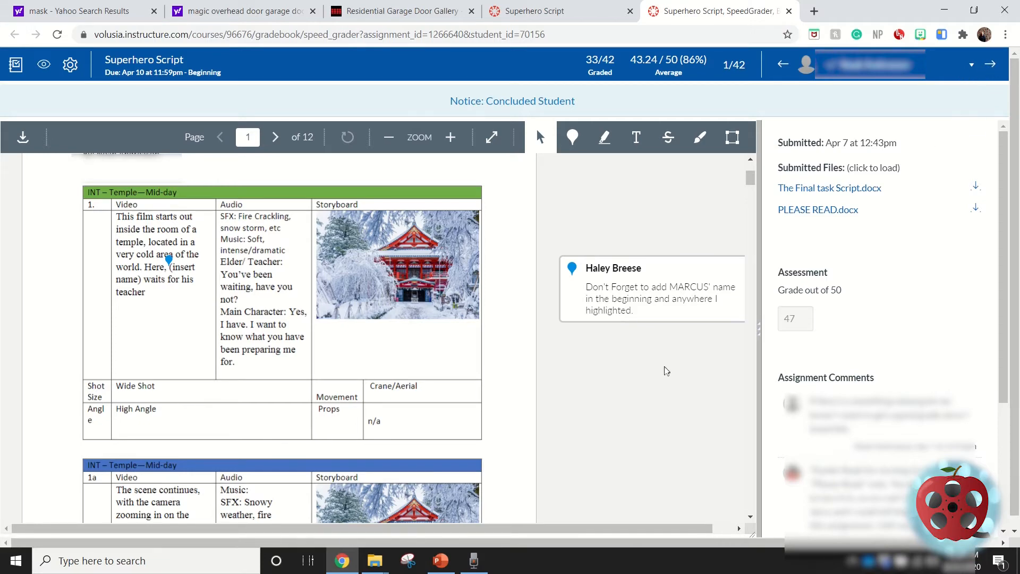
{"action": "mouse_move", "coordinate": [705, 249]}
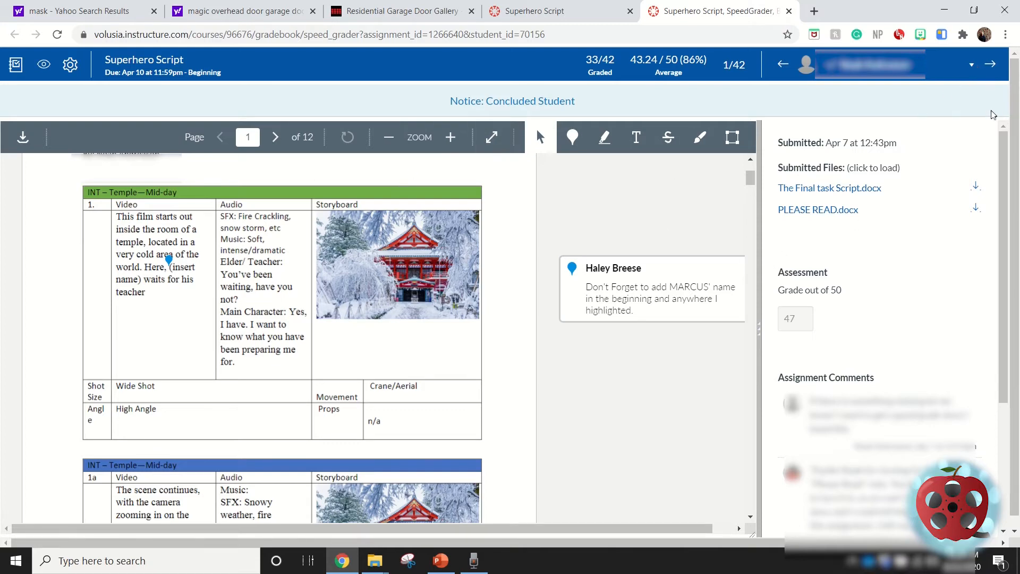
{"action": "mouse_move", "coordinate": [960, 119]}
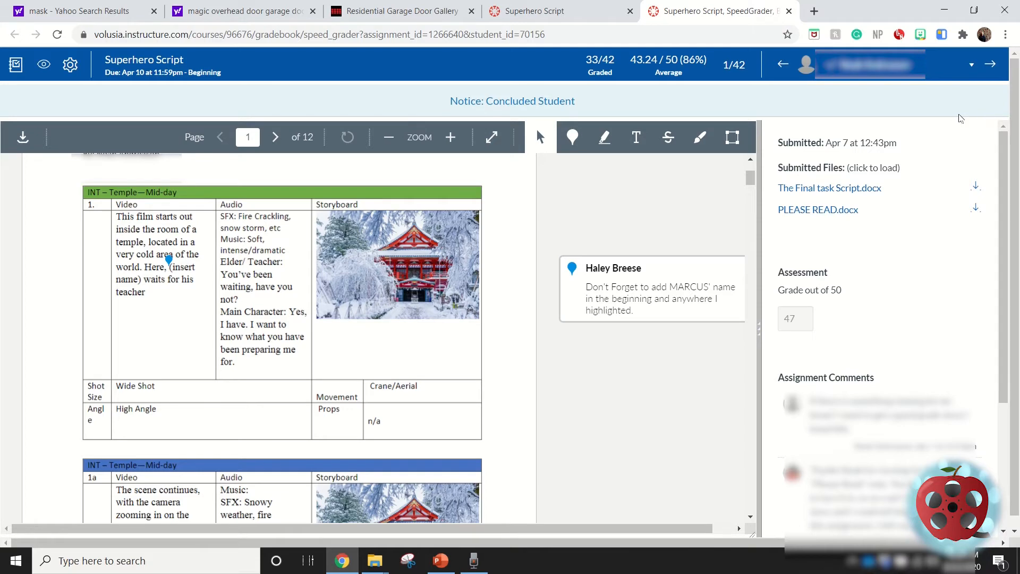
{"action": "mouse_move", "coordinate": [904, 147]}
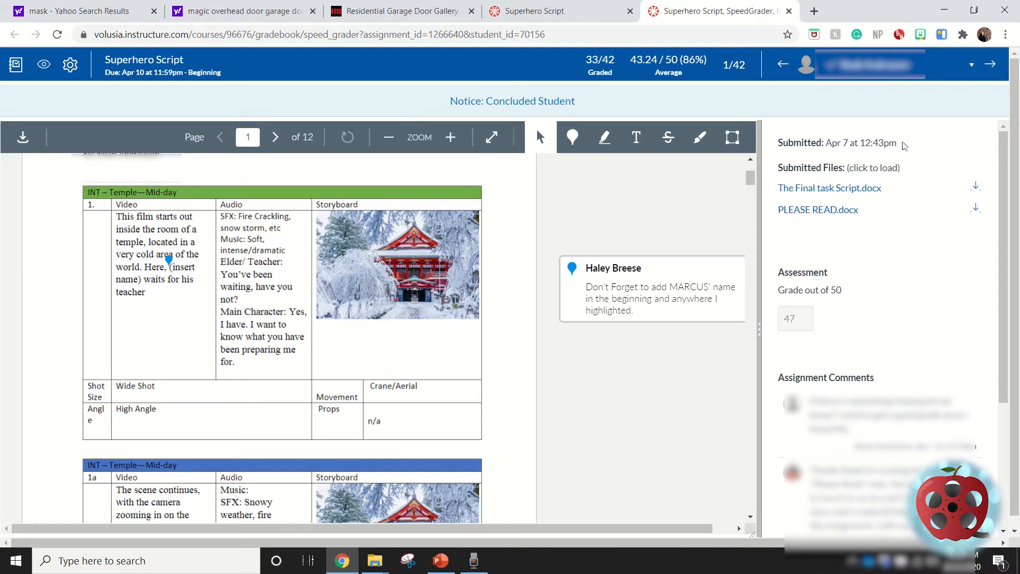
{"action": "mouse_move", "coordinate": [926, 150]}
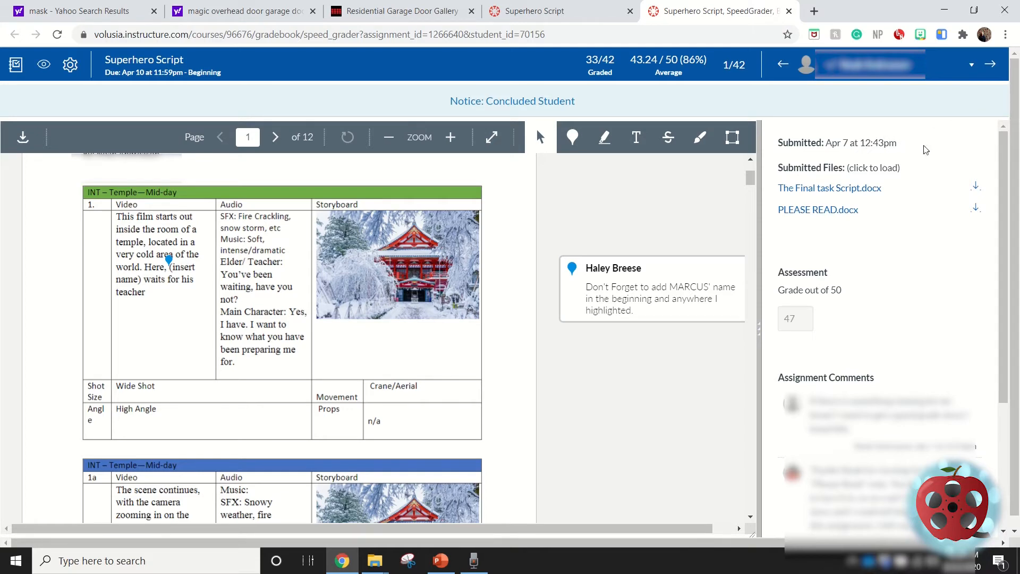
{"action": "mouse_move", "coordinate": [945, 147]}
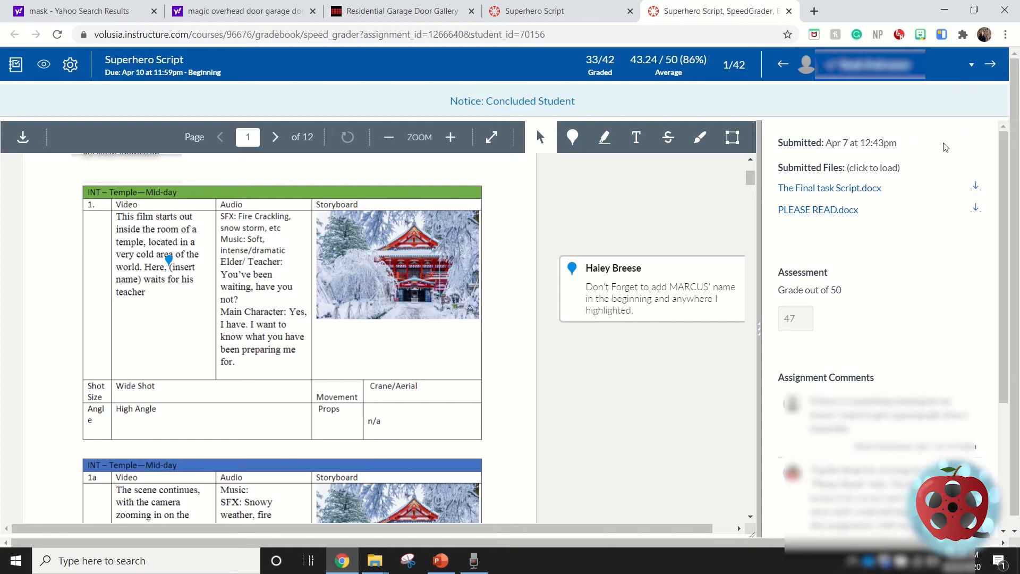
{"action": "mouse_move", "coordinate": [931, 154]}
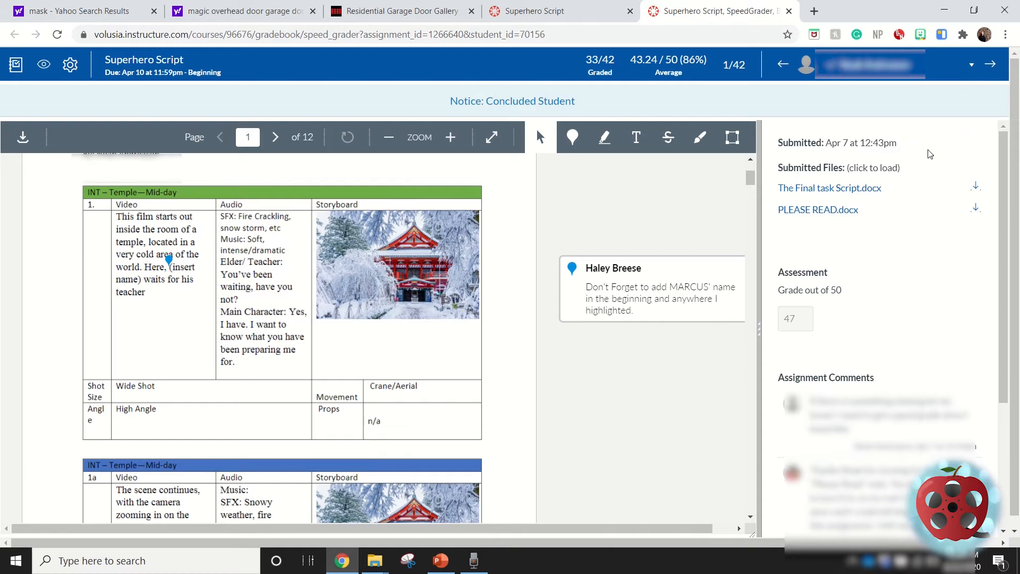
{"action": "mouse_move", "coordinate": [962, 138]}
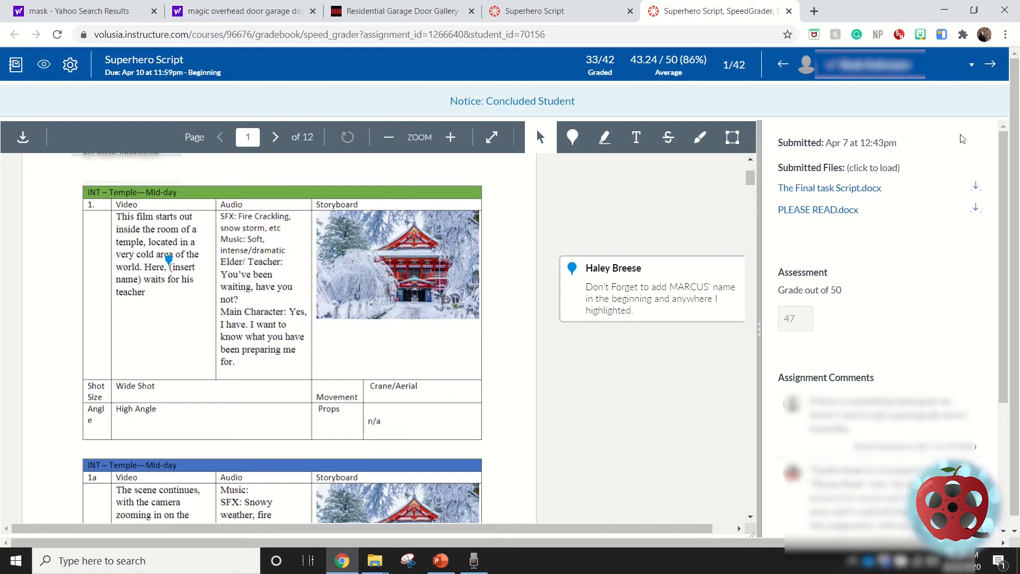
{"action": "scroll", "scroll_direction": "down", "scroll_amount": 3}
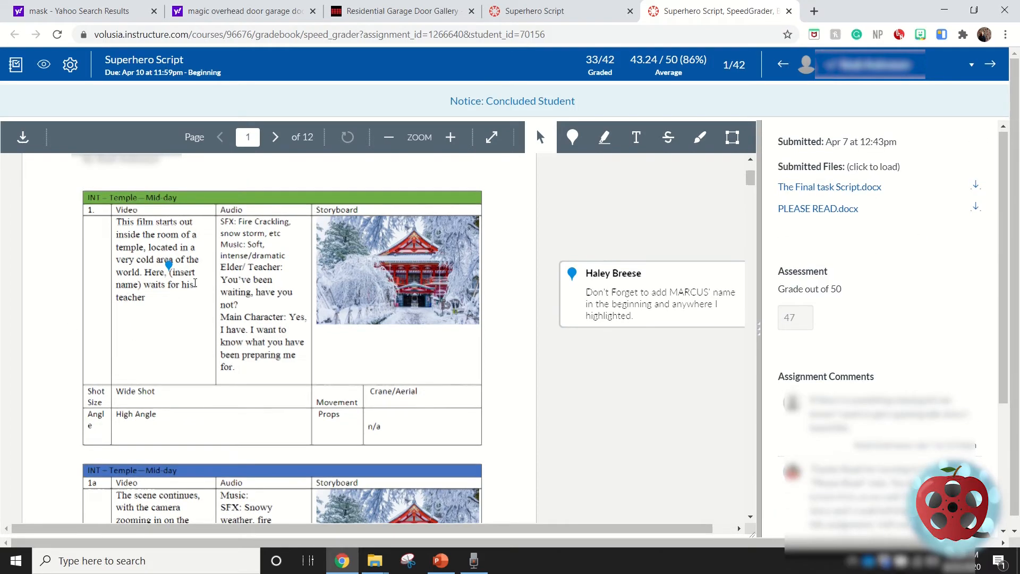
{"action": "scroll", "scroll_direction": "up", "scroll_amount": 3}
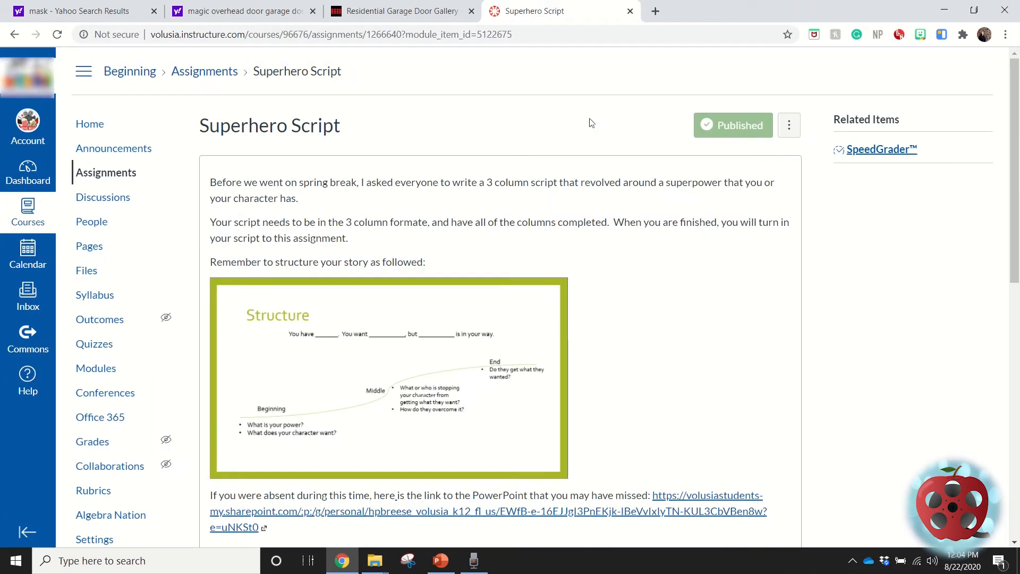
{"action": "mouse_move", "coordinate": [434, 168]}
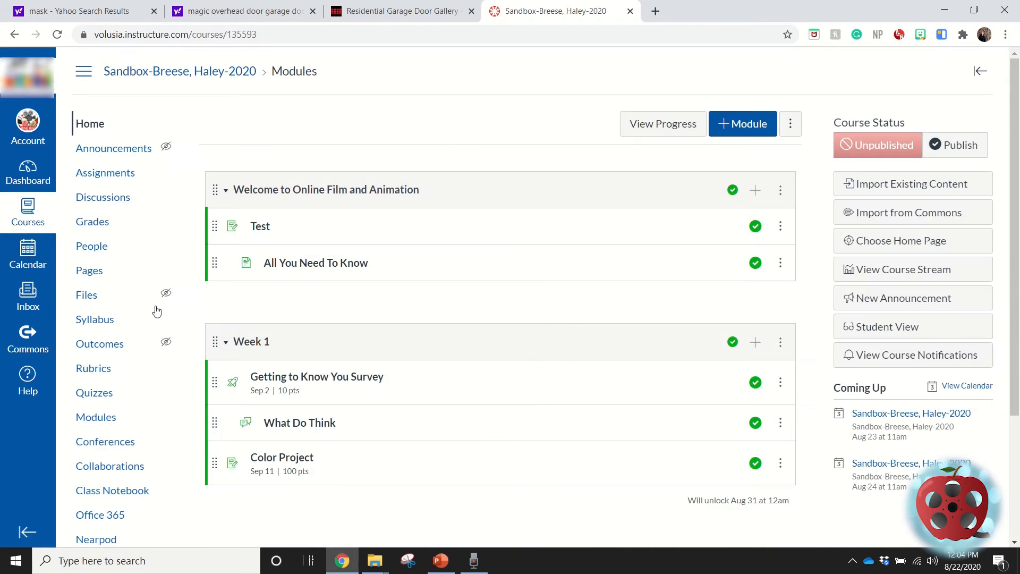
{"action": "mouse_move", "coordinate": [258, 317]}
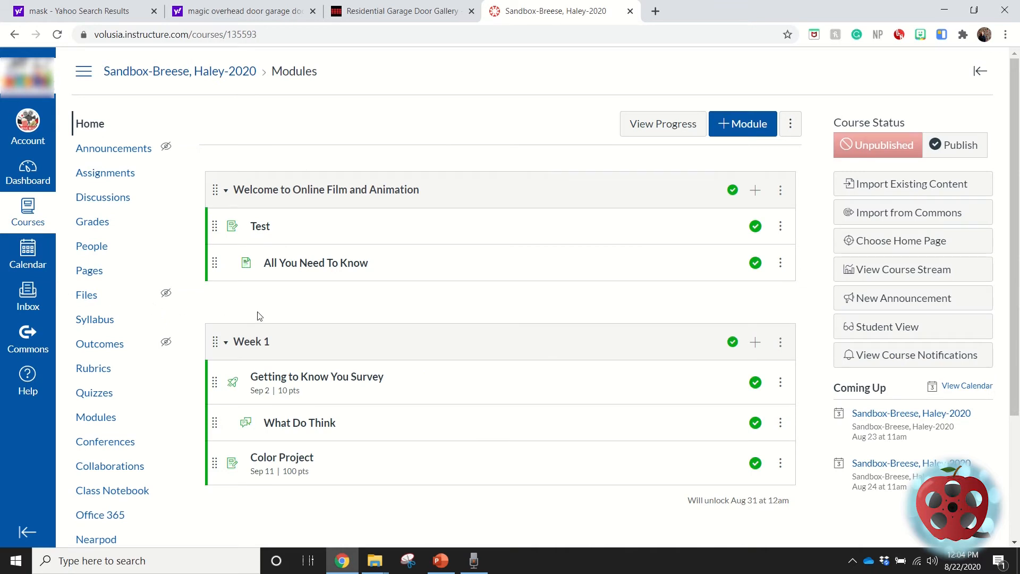
{"action": "mouse_move", "coordinate": [317, 376]}
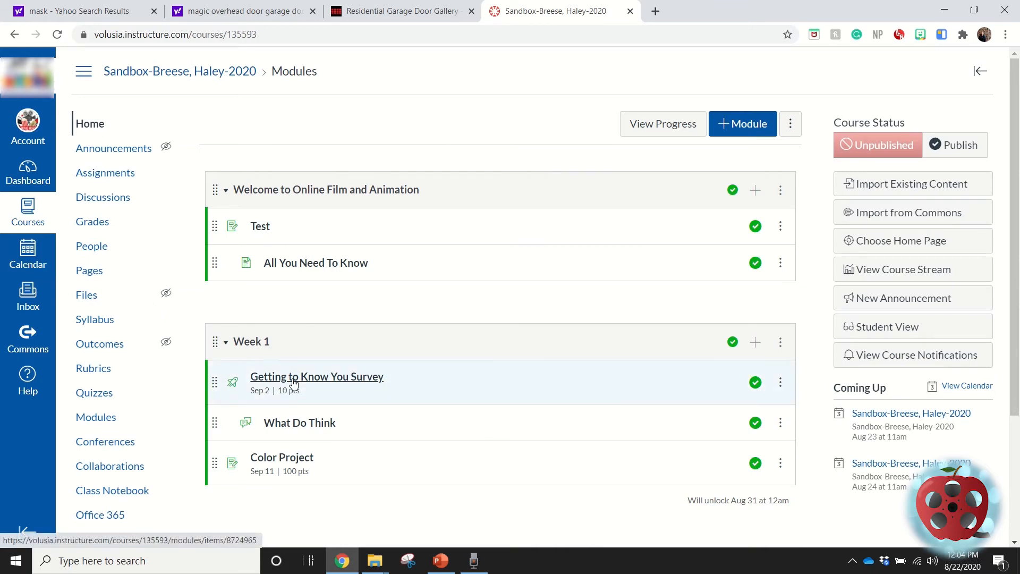
Go to the Getting to Know You Survey and choose Moderate This Survey.
{"action": "left_click", "coordinate": [317, 376]}
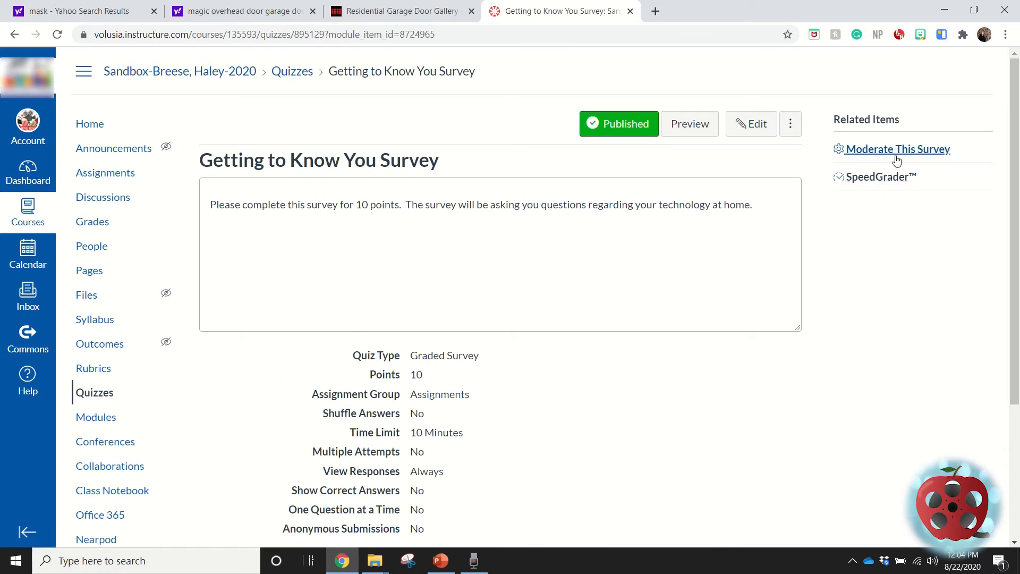
{"action": "mouse_move", "coordinate": [892, 149]}
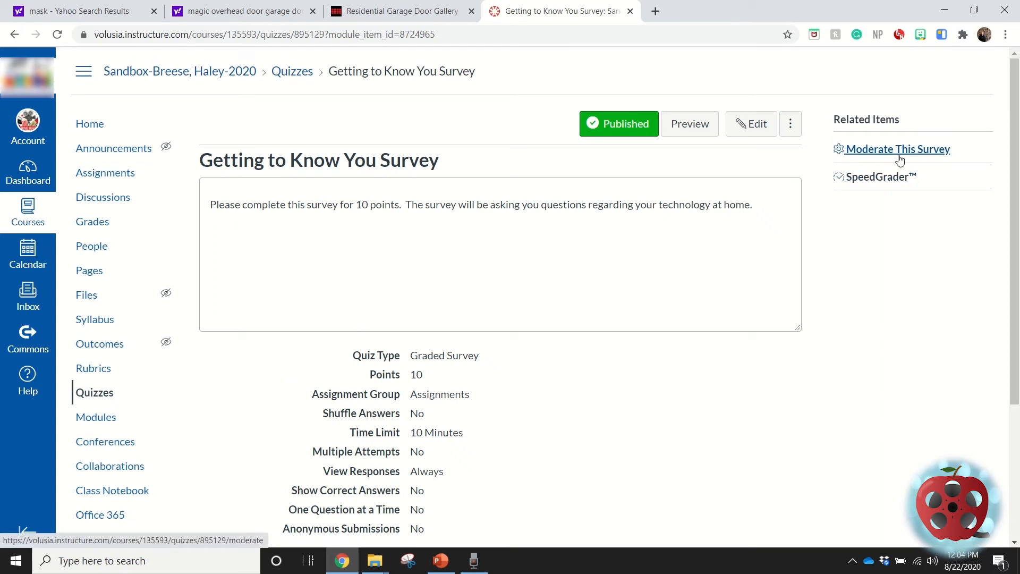
{"action": "left_click", "coordinate": [898, 149]}
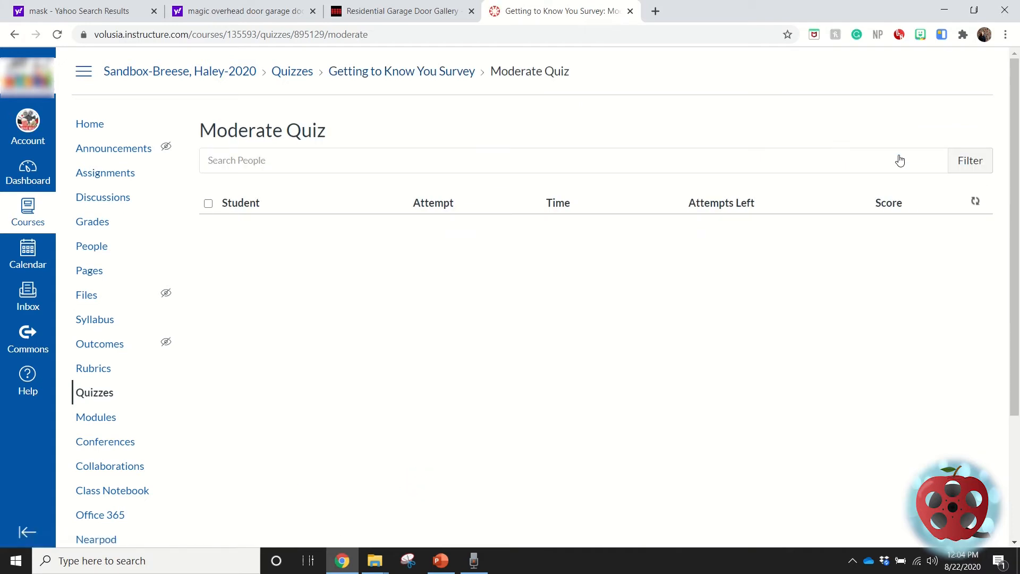
{"action": "mouse_move", "coordinate": [692, 245]}
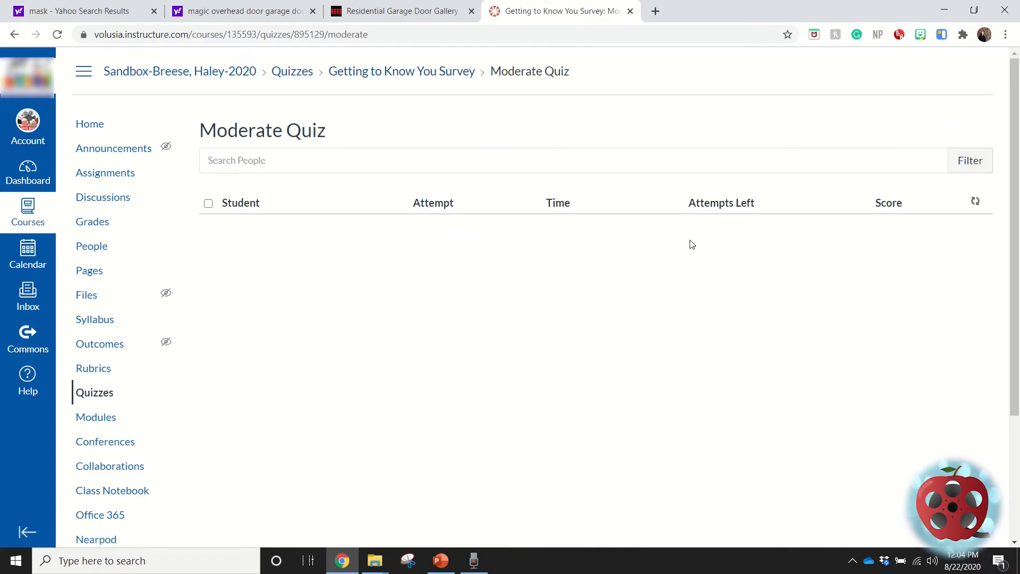
{"action": "mouse_move", "coordinate": [240, 236]}
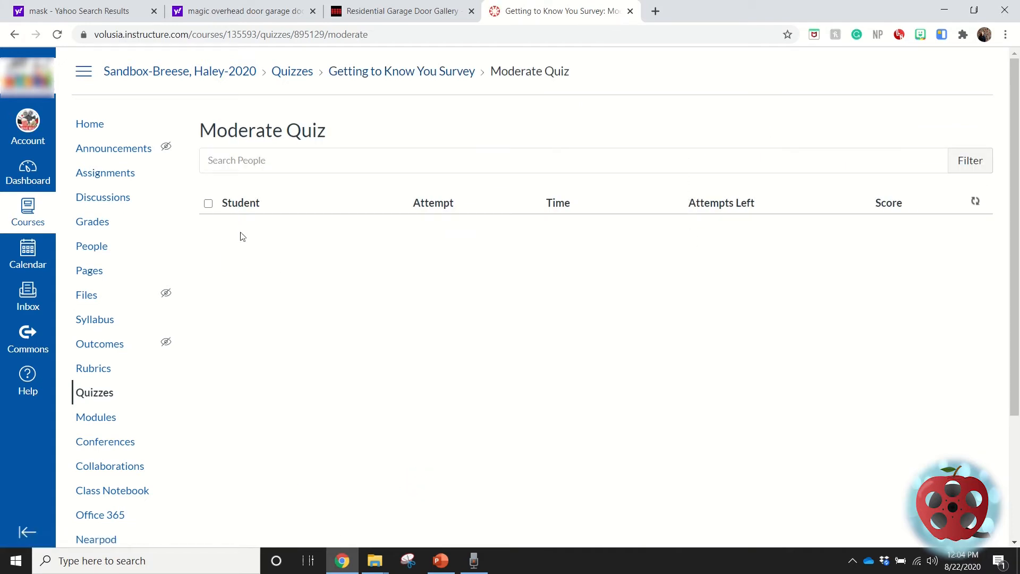
{"action": "mouse_move", "coordinate": [420, 243]}
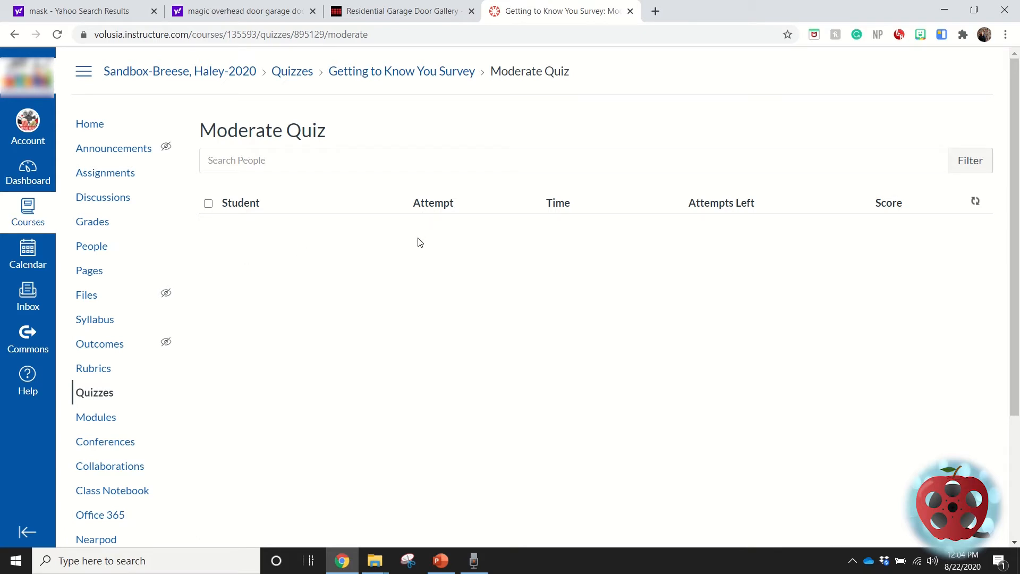
{"action": "mouse_move", "coordinate": [572, 258]}
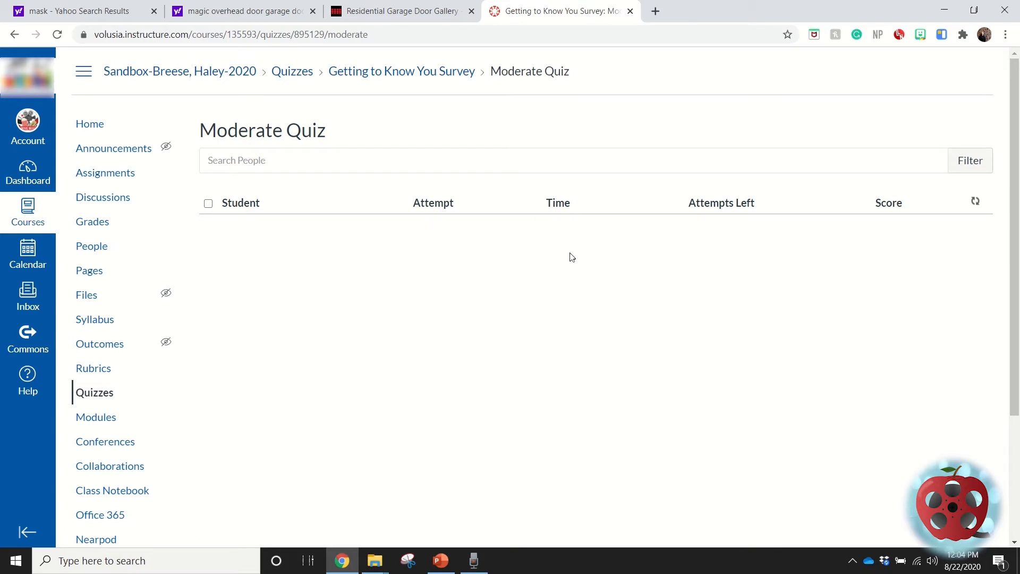
{"action": "mouse_move", "coordinate": [556, 269]}
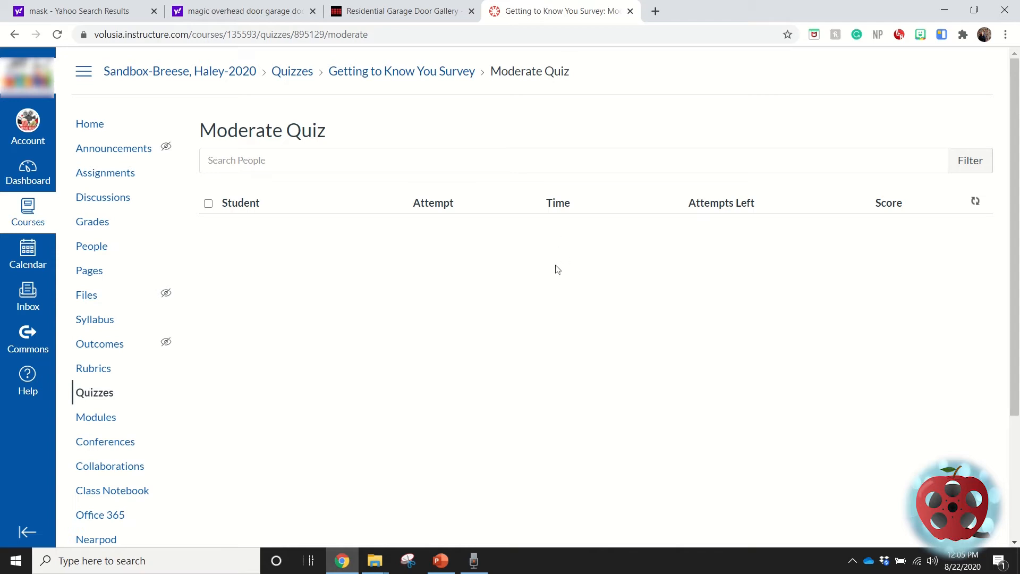
{"action": "mouse_move", "coordinate": [656, 227]}
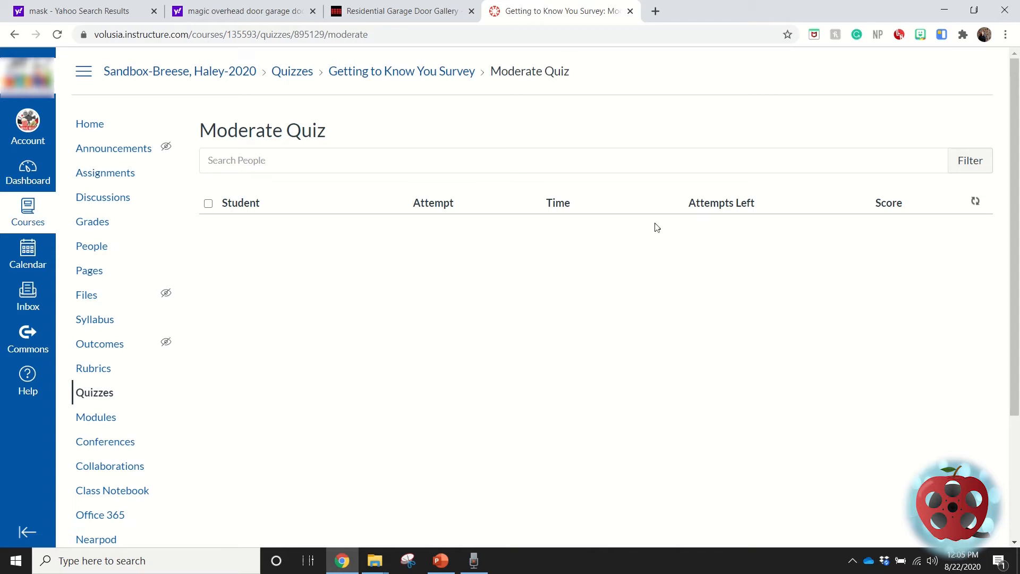
{"action": "mouse_move", "coordinate": [903, 309]}
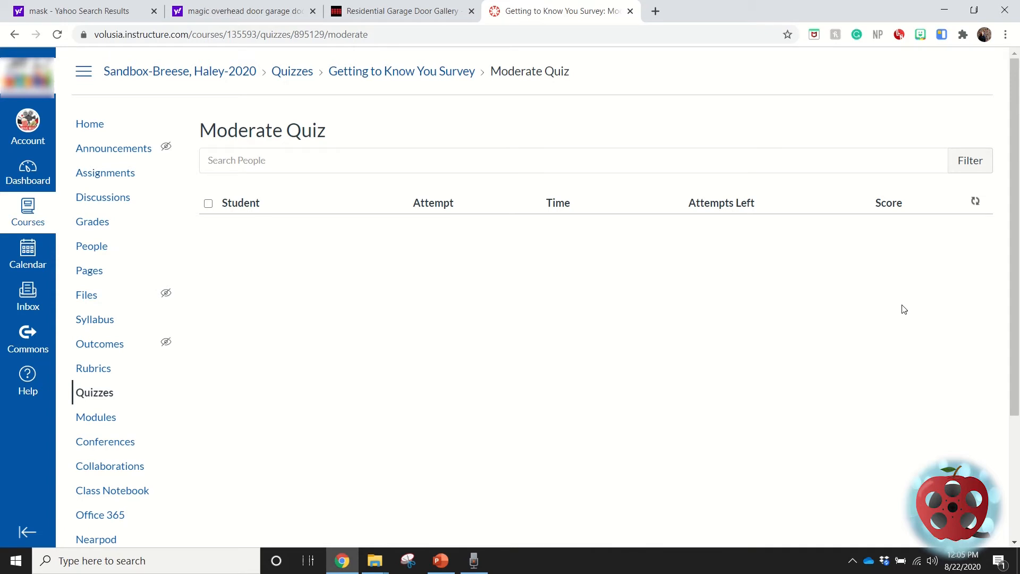
{"action": "mouse_move", "coordinate": [497, 297]}
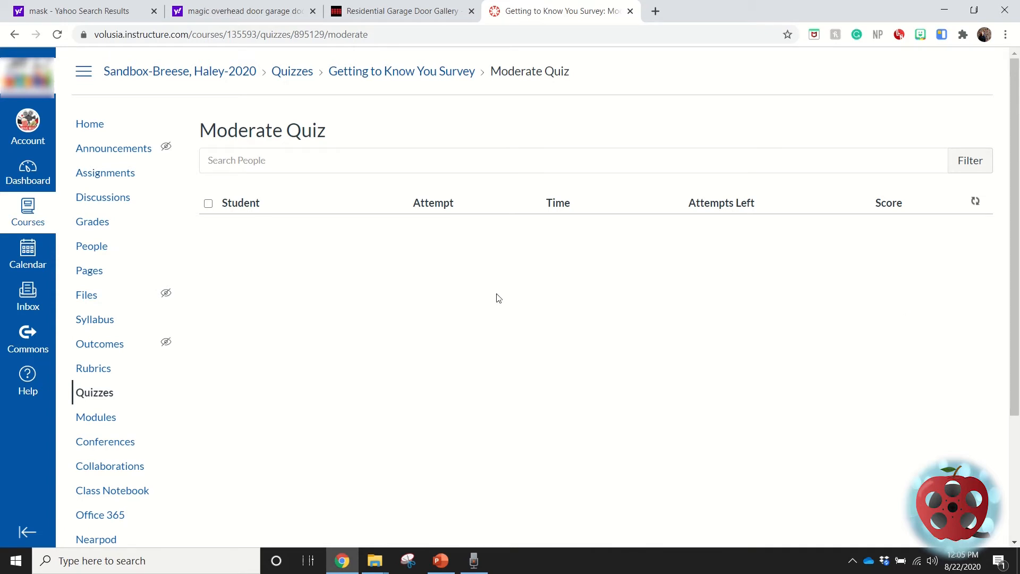
{"action": "mouse_move", "coordinate": [424, 265]}
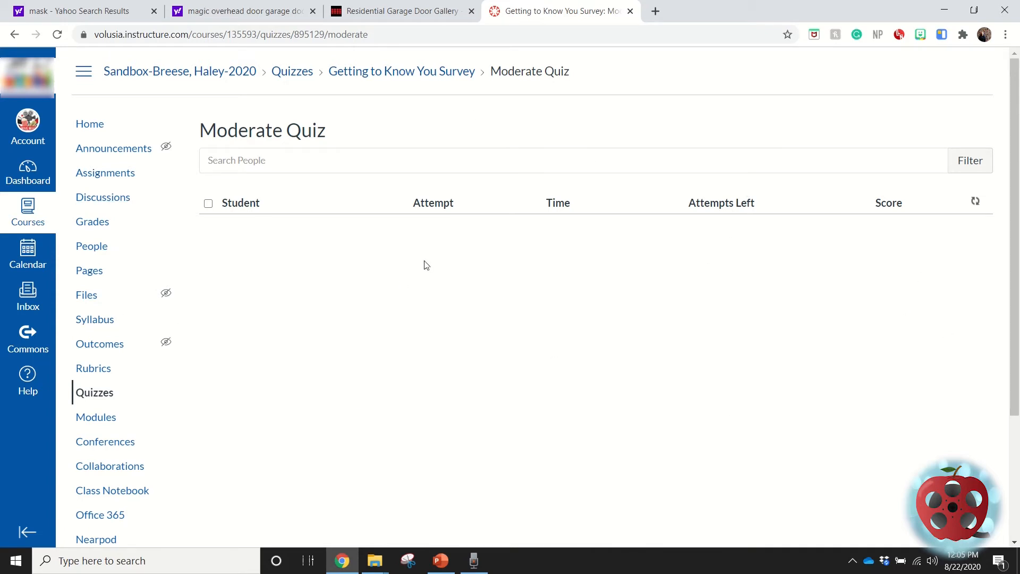
{"action": "mouse_move", "coordinate": [574, 303]}
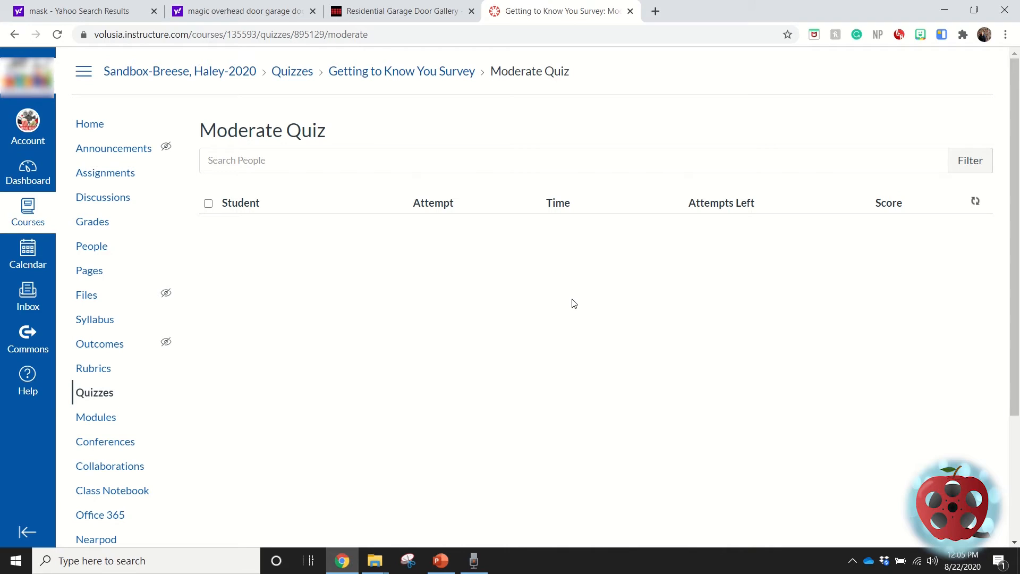
{"action": "mouse_move", "coordinate": [521, 226]}
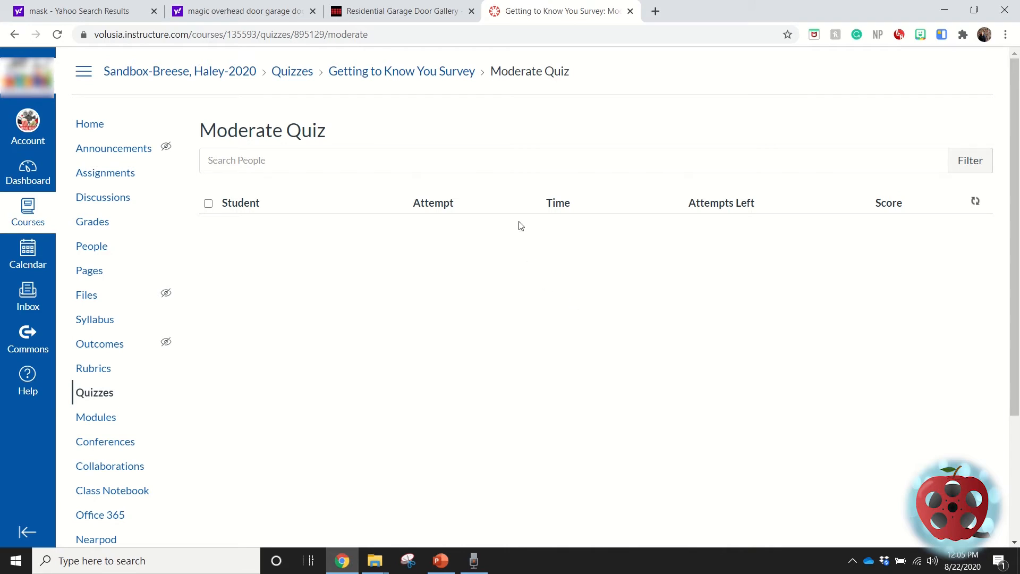
{"action": "mouse_move", "coordinate": [562, 327]}
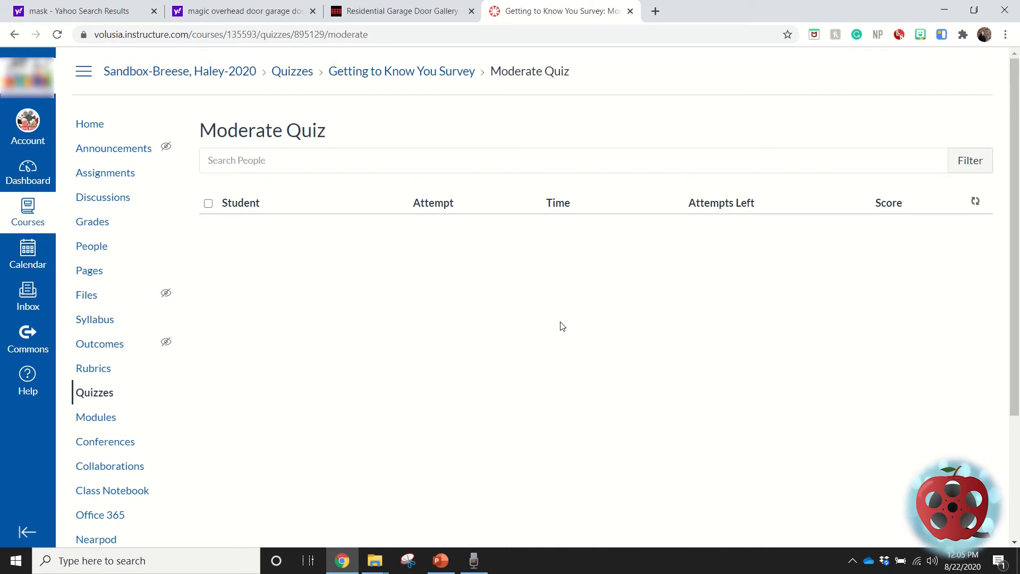
{"action": "mouse_move", "coordinate": [573, 262]}
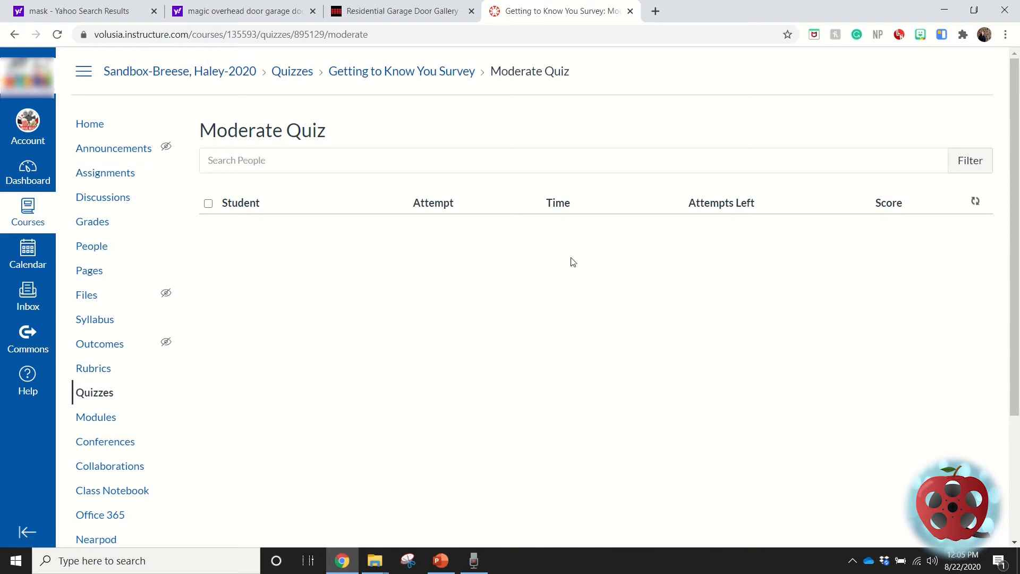
{"action": "mouse_move", "coordinate": [551, 219]}
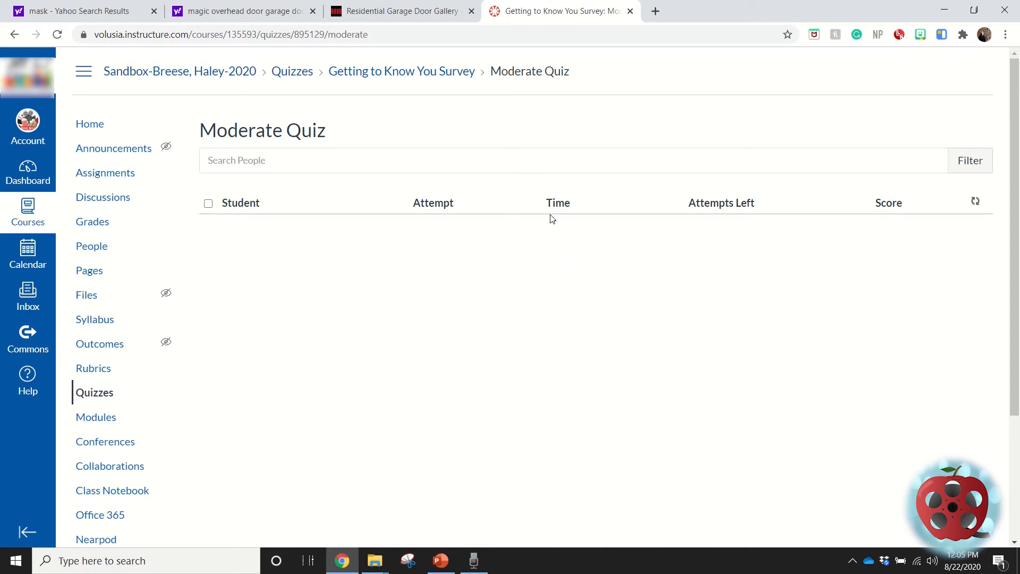
{"action": "mouse_move", "coordinate": [564, 221]}
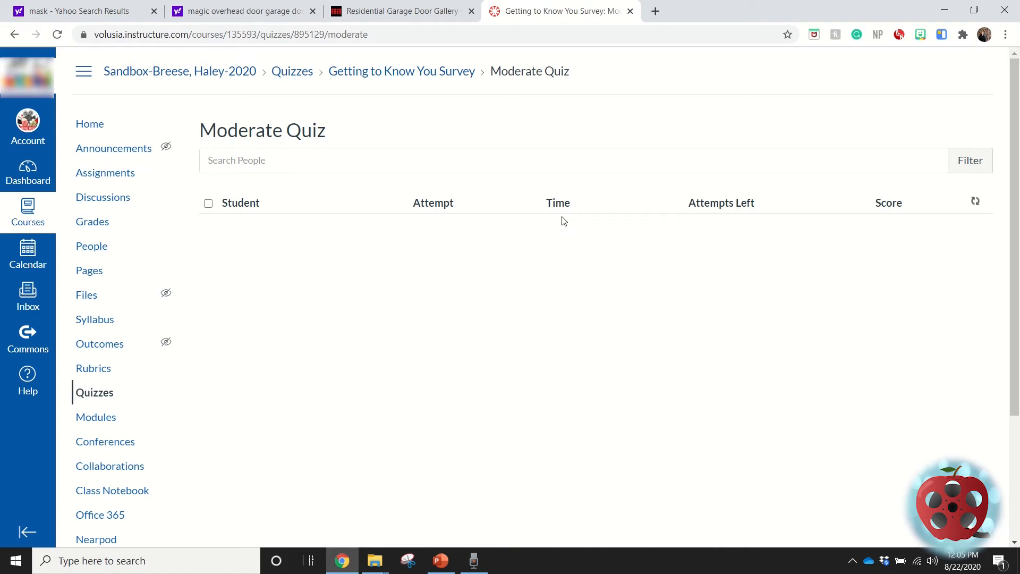
{"action": "mouse_move", "coordinate": [91, 245]}
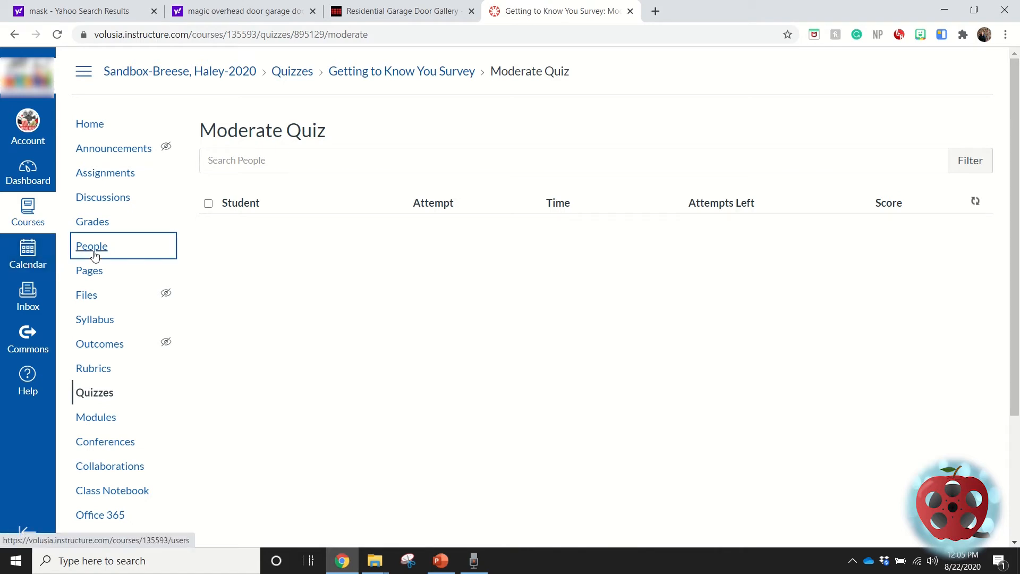
{"action": "left_click", "coordinate": [92, 245]}
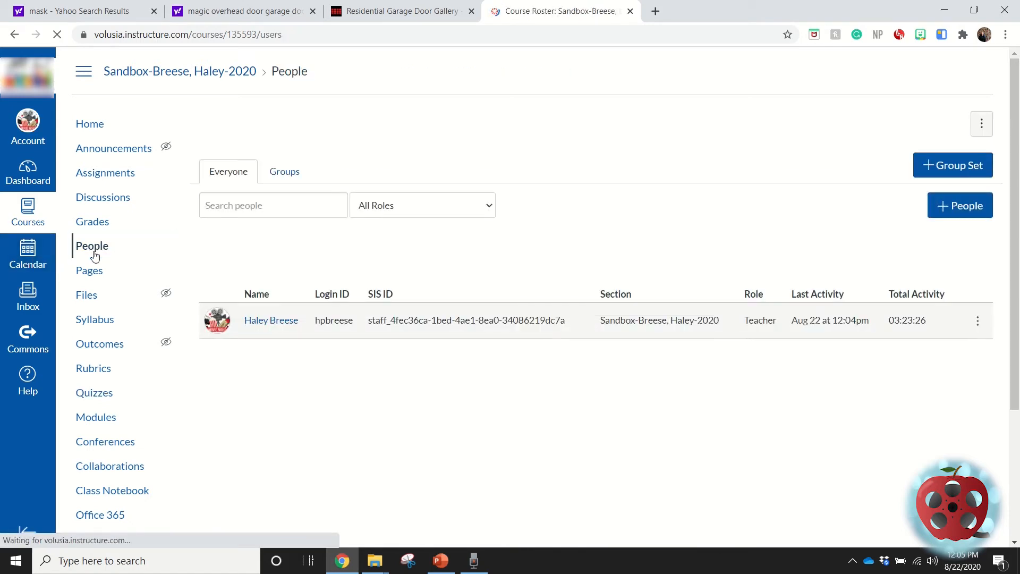
{"action": "mouse_move", "coordinate": [830, 320]}
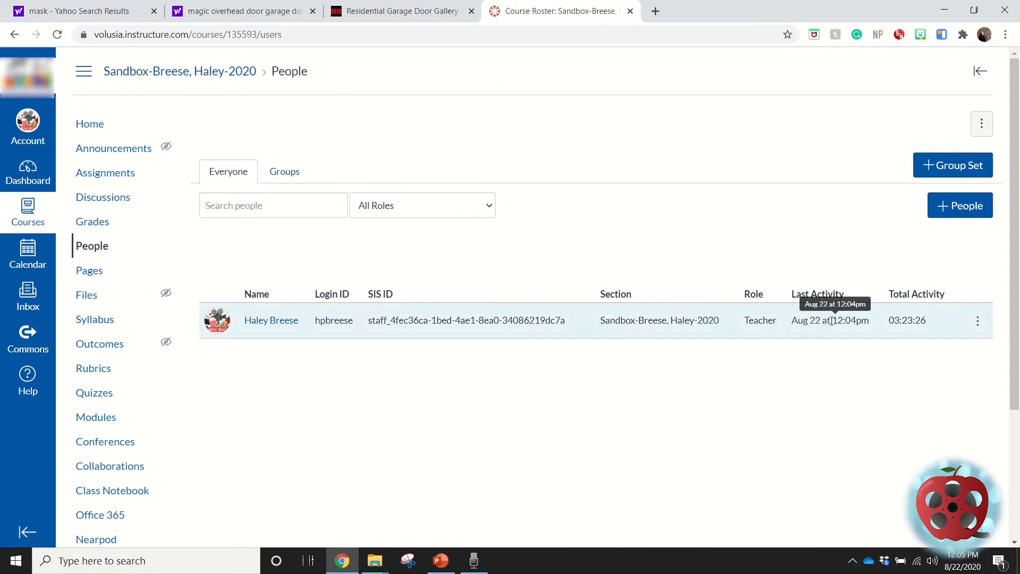
{"action": "mouse_move", "coordinate": [848, 326]}
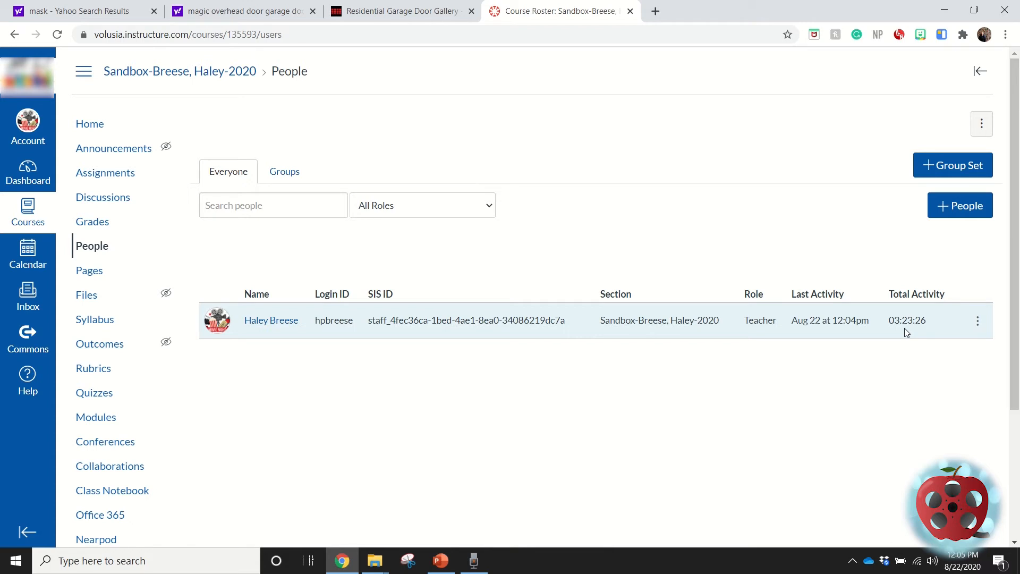
{"action": "mouse_move", "coordinate": [907, 322]}
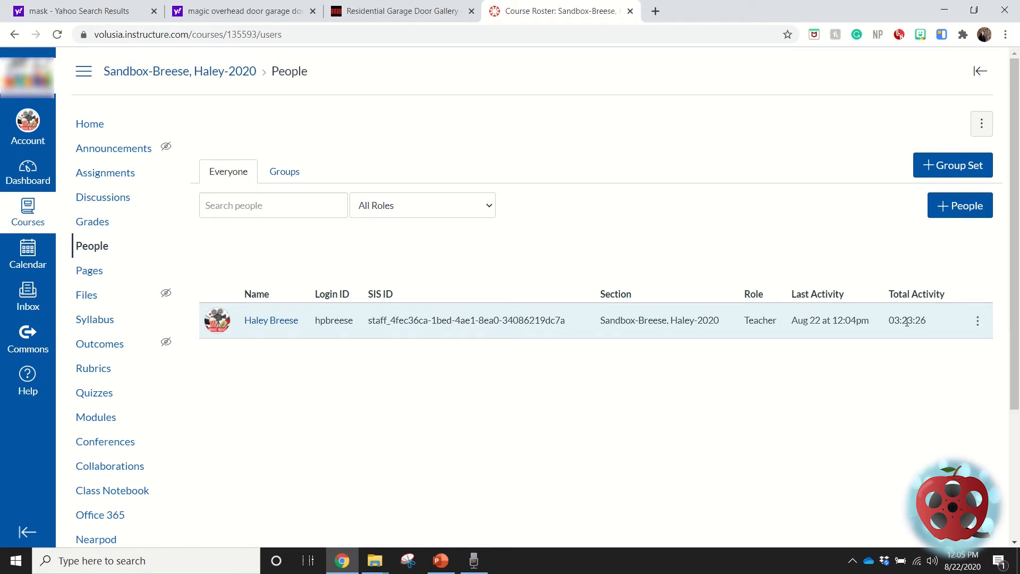
{"action": "mouse_move", "coordinate": [885, 343]}
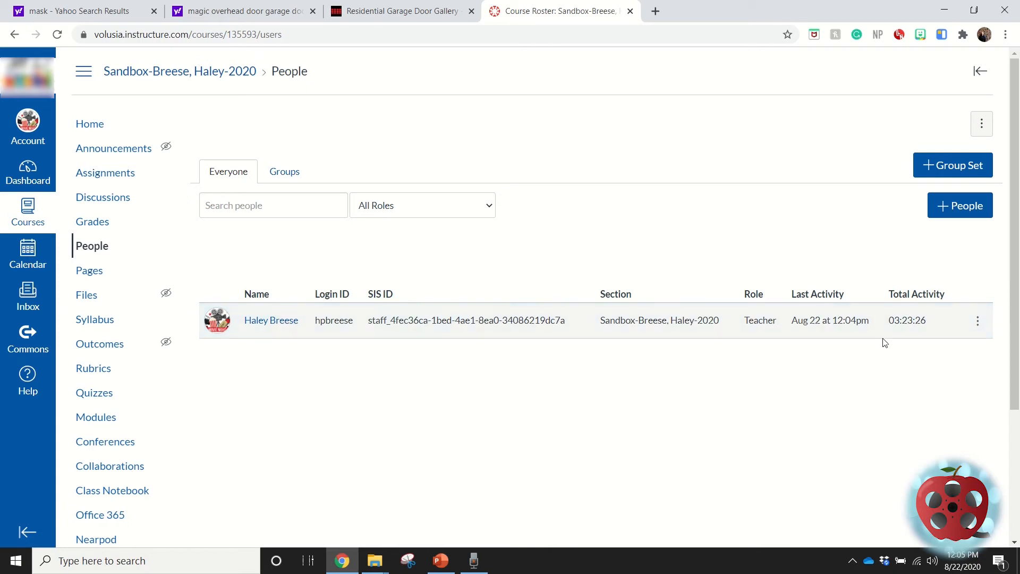
{"action": "mouse_move", "coordinate": [947, 417]}
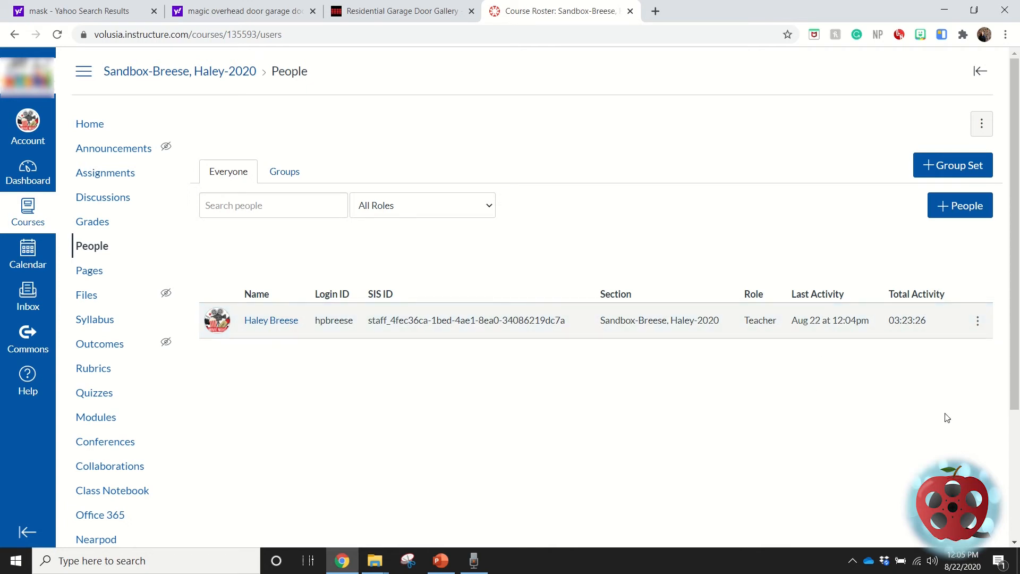
{"action": "mouse_move", "coordinate": [946, 330]}
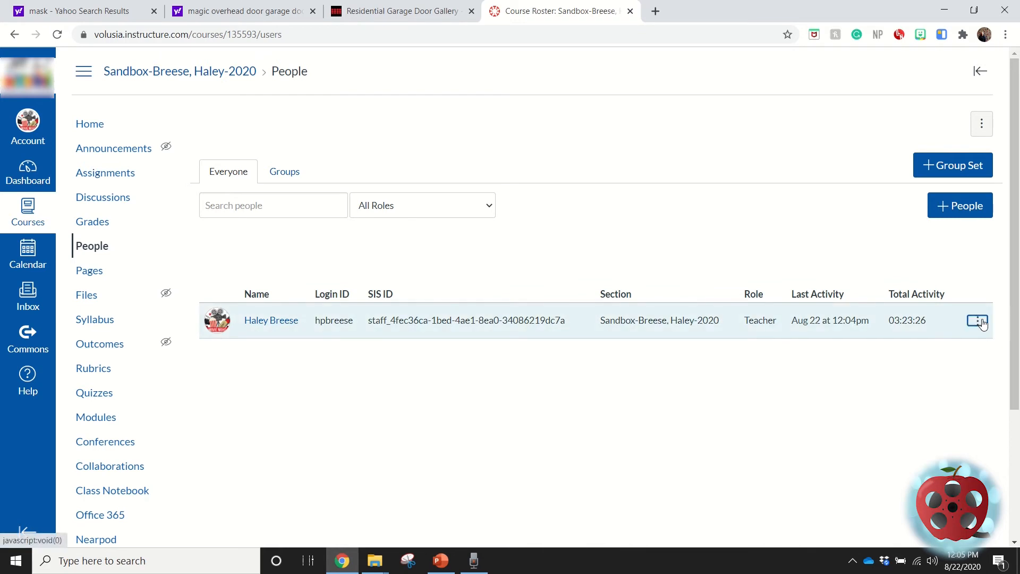
{"action": "mouse_move", "coordinate": [822, 369]}
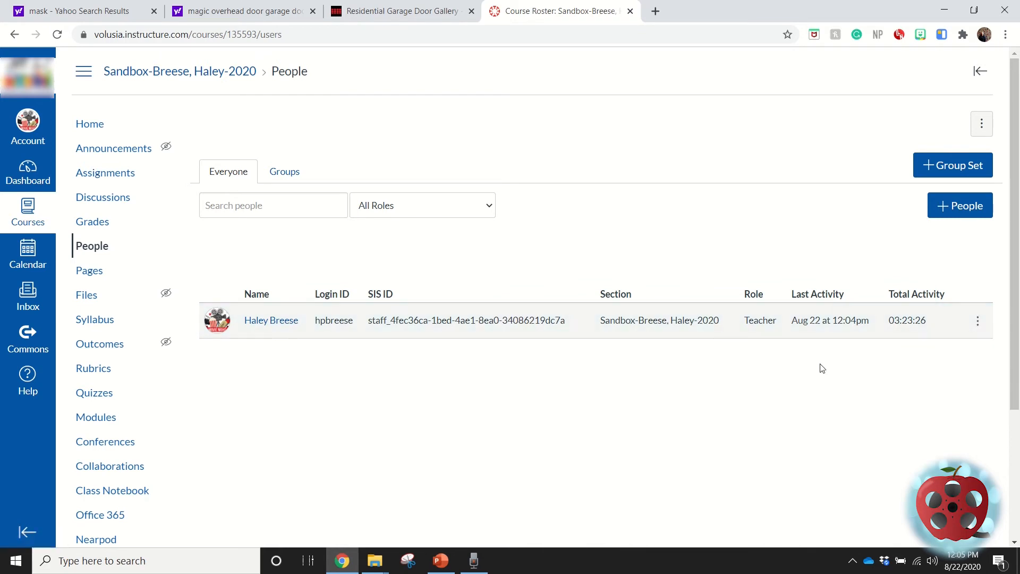
{"action": "mouse_move", "coordinate": [893, 389]}
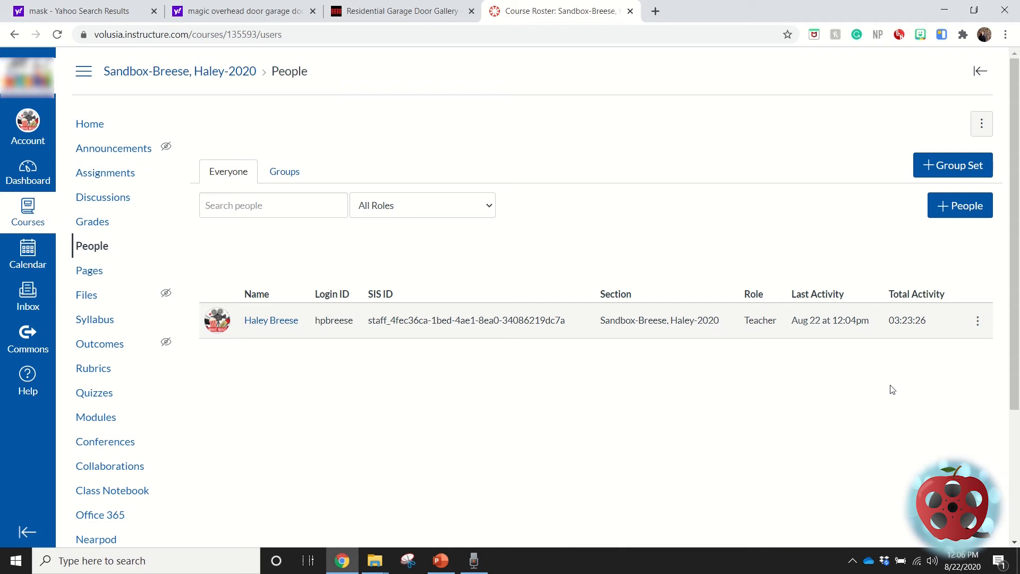
{"action": "mouse_move", "coordinate": [585, 245]}
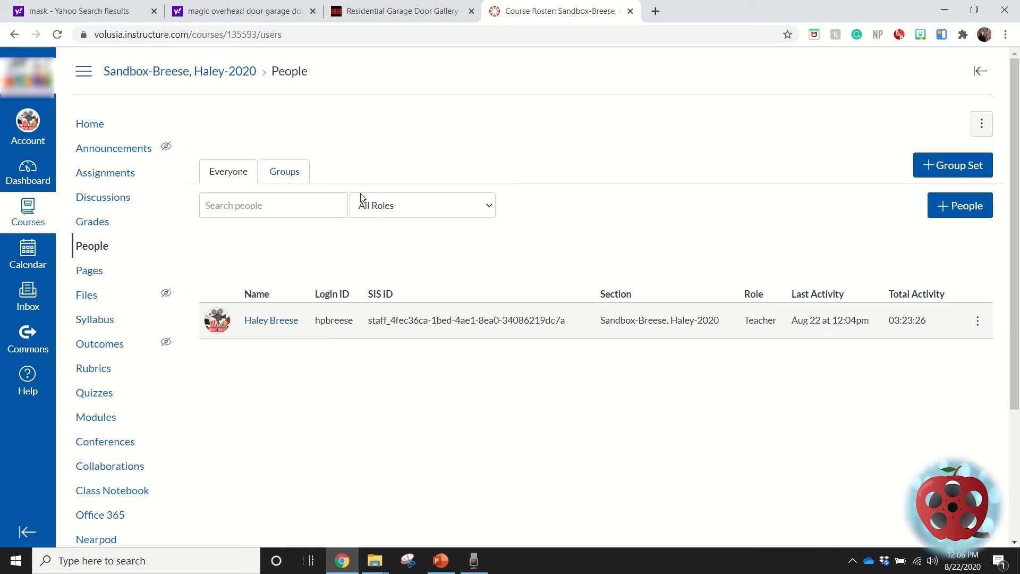
Switch the People page to the Groups view showing Student Groups with none created.
{"action": "left_click", "coordinate": [285, 171]}
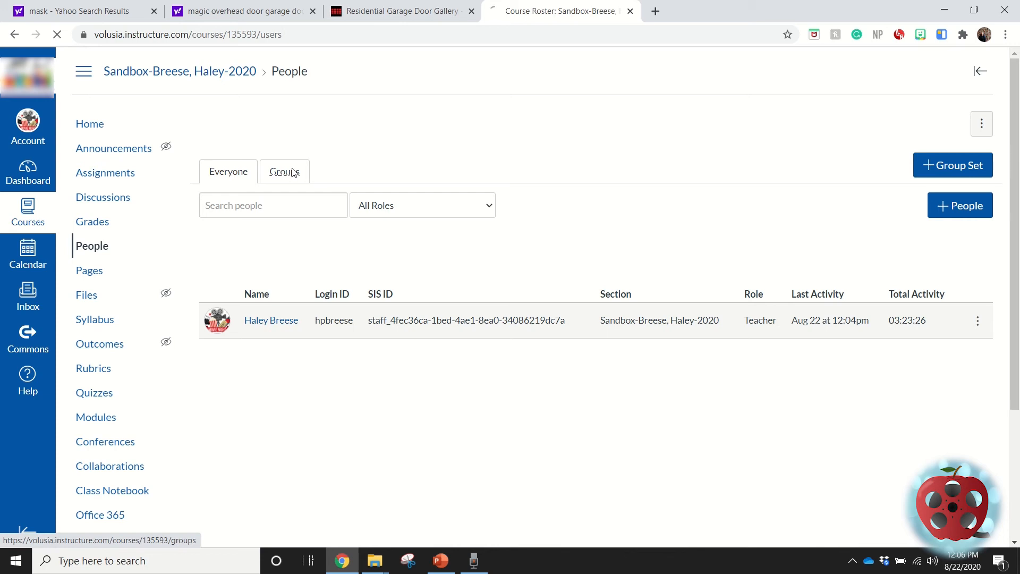
{"action": "left_click", "coordinate": [285, 171]}
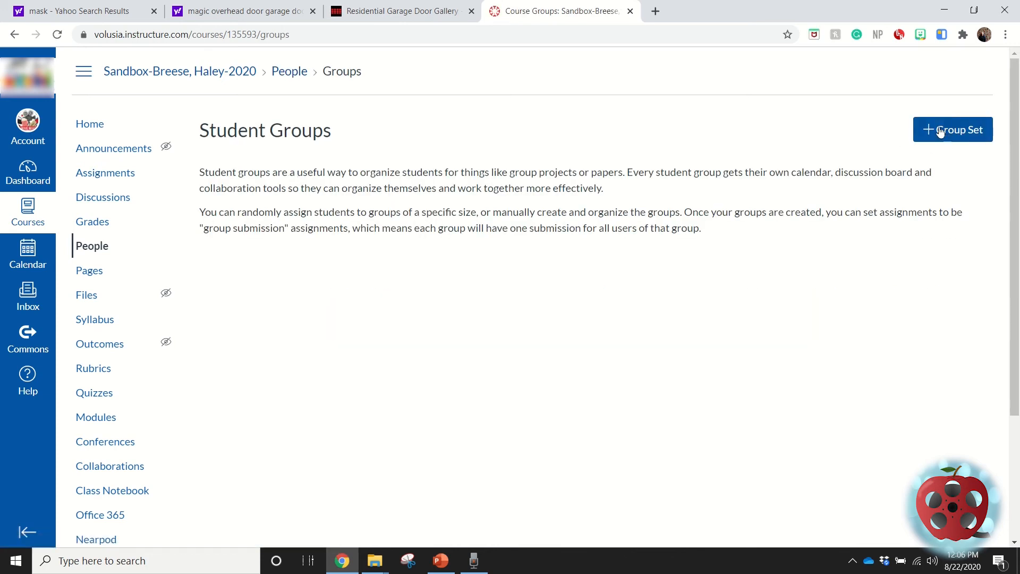
{"action": "mouse_move", "coordinate": [204, 424]}
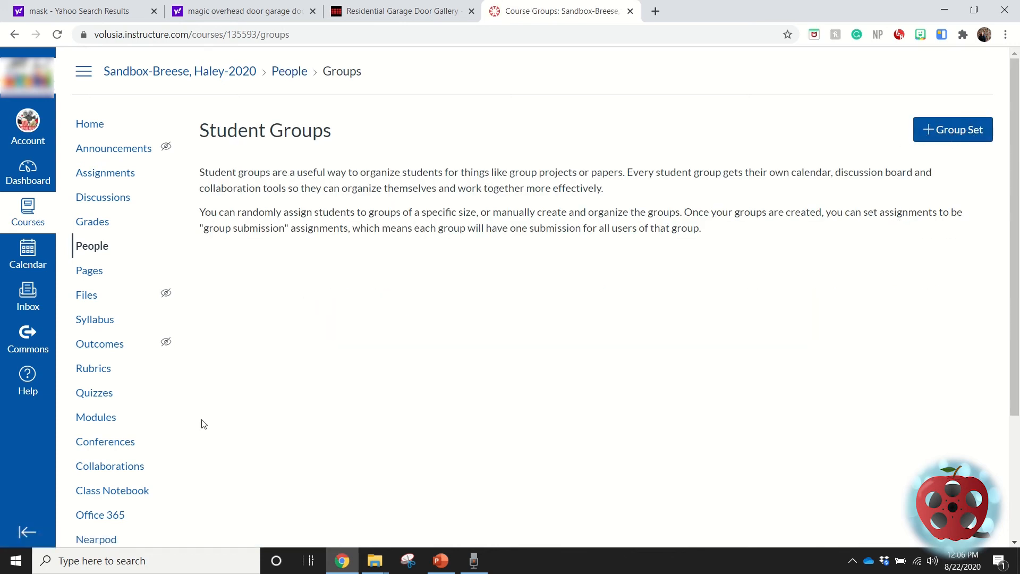
{"action": "mouse_move", "coordinate": [325, 326]}
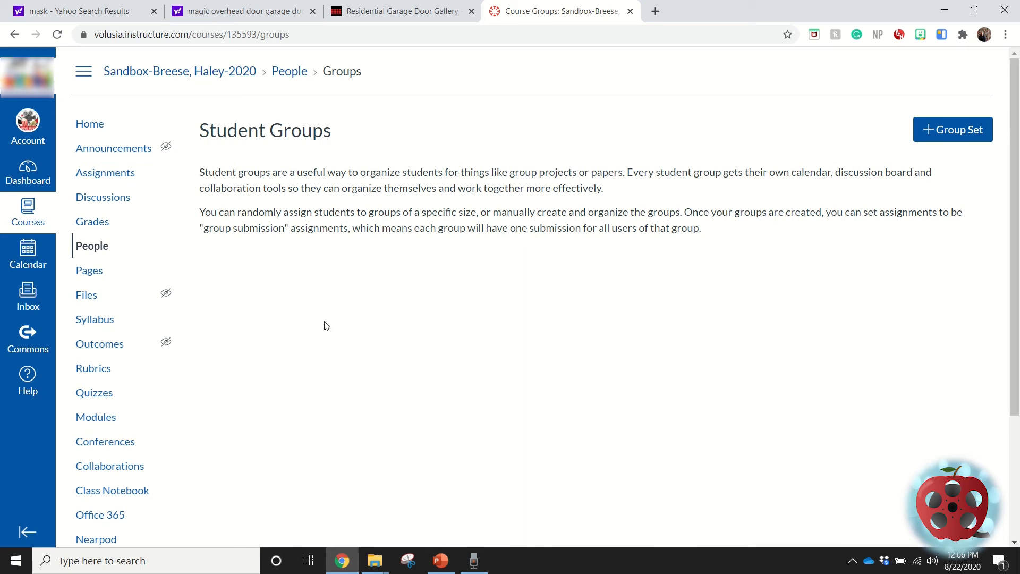
{"action": "mouse_move", "coordinate": [497, 481]}
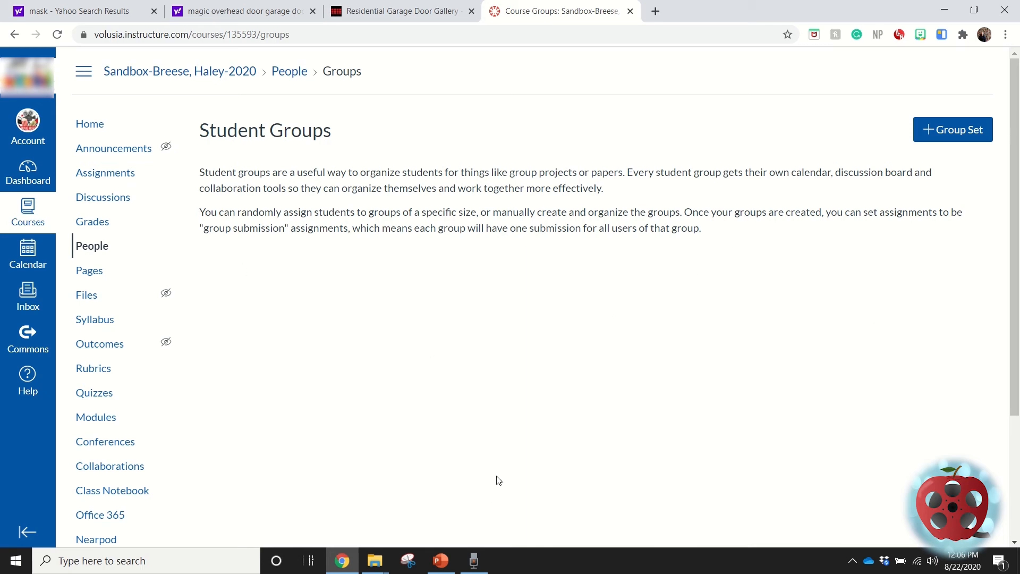
{"action": "mouse_move", "coordinate": [509, 462]}
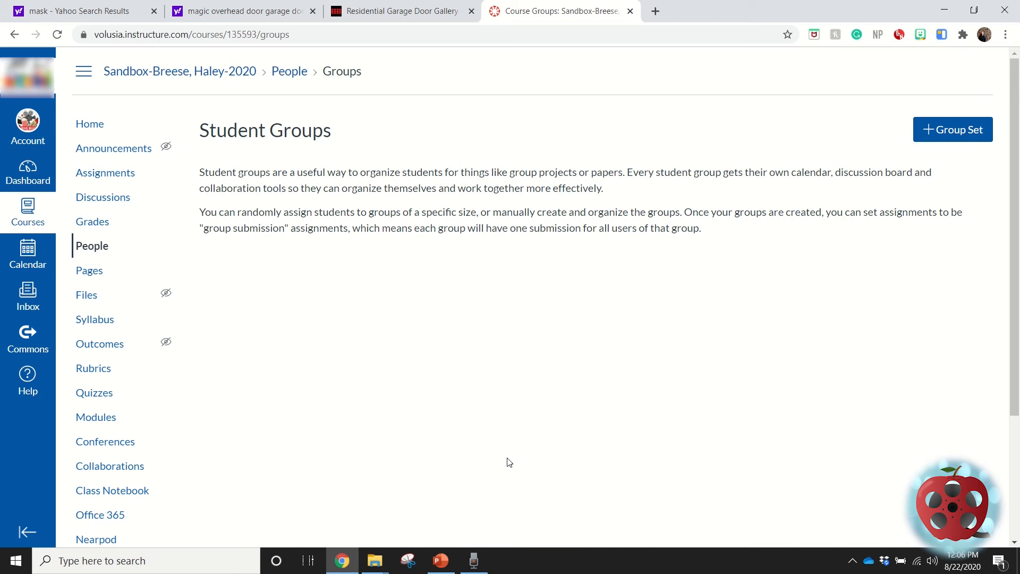
{"action": "mouse_move", "coordinate": [381, 330]}
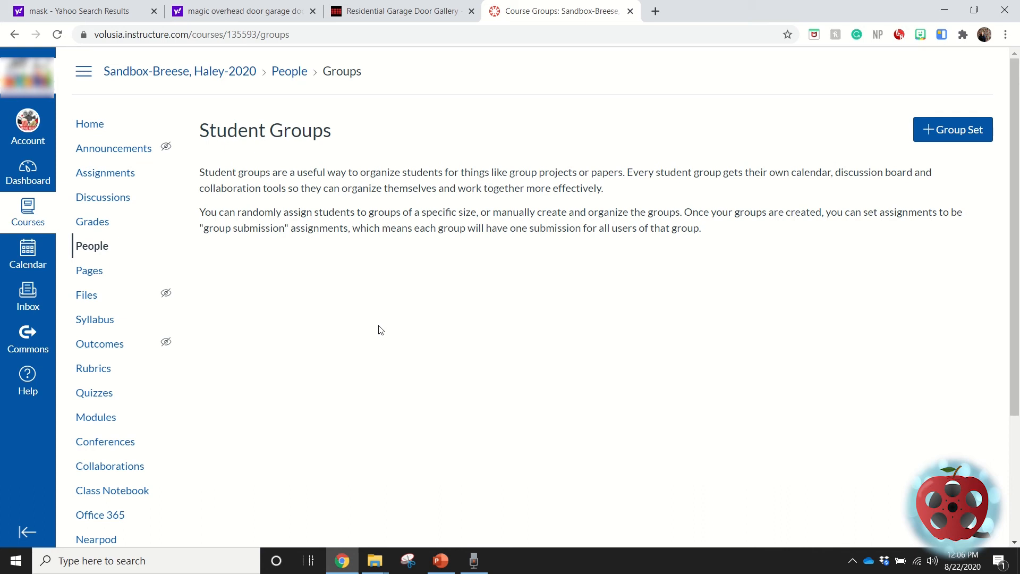
{"action": "mouse_move", "coordinate": [526, 287]}
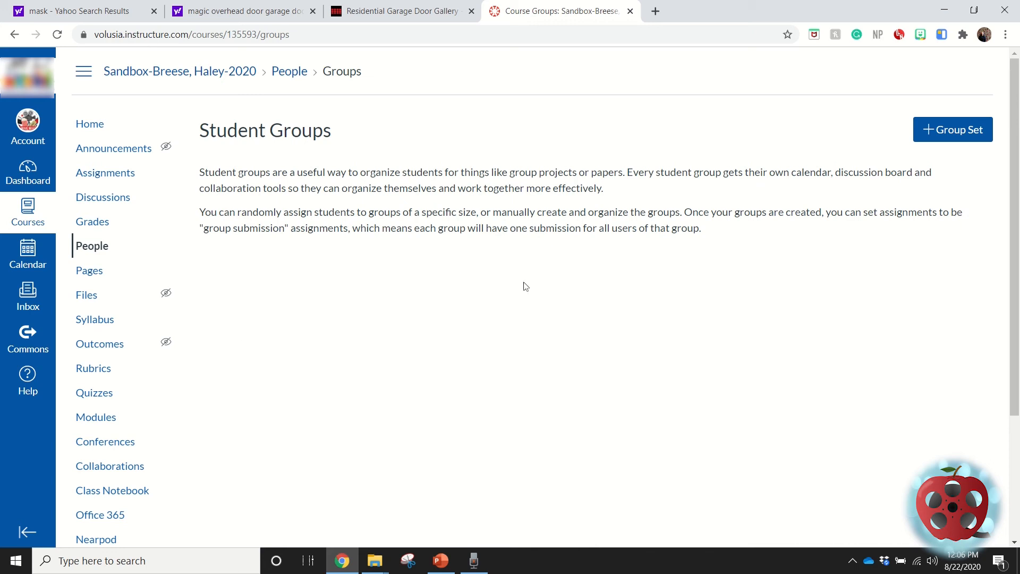
{"action": "mouse_move", "coordinate": [478, 479]}
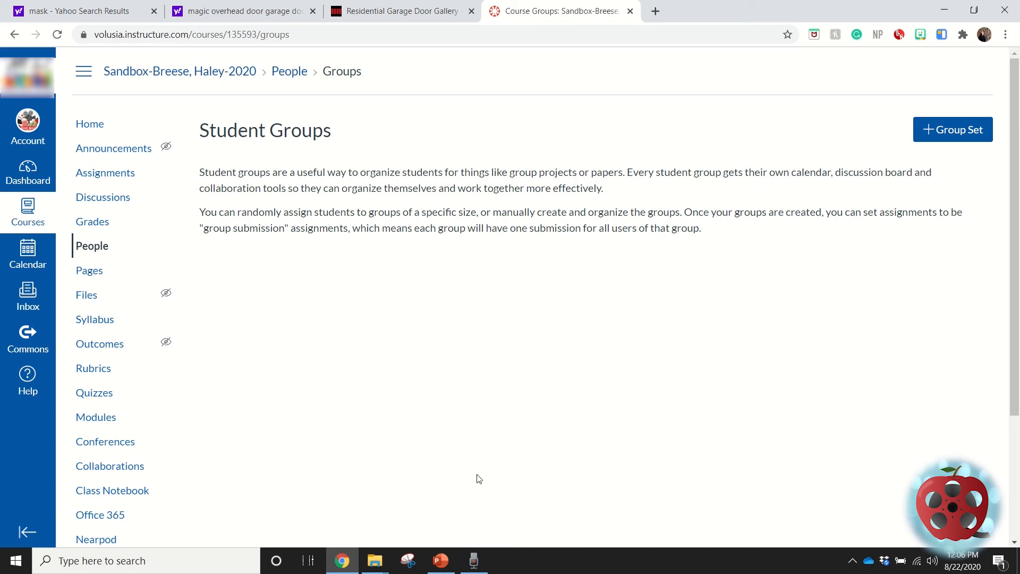